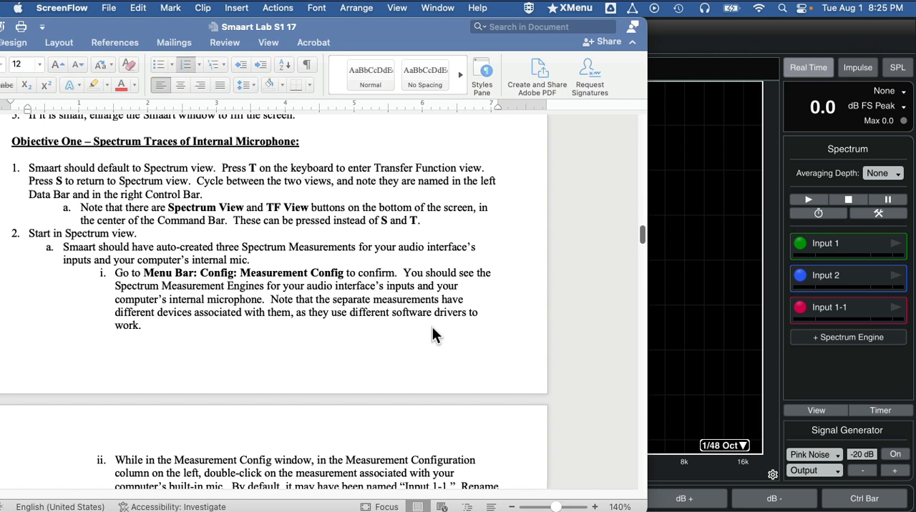
mouse_move(722, 38)
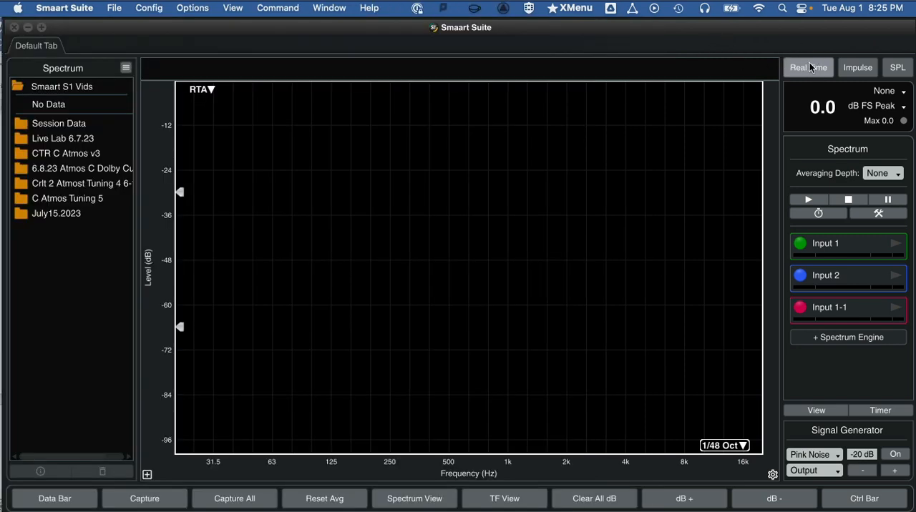
mouse_move(818, 93)
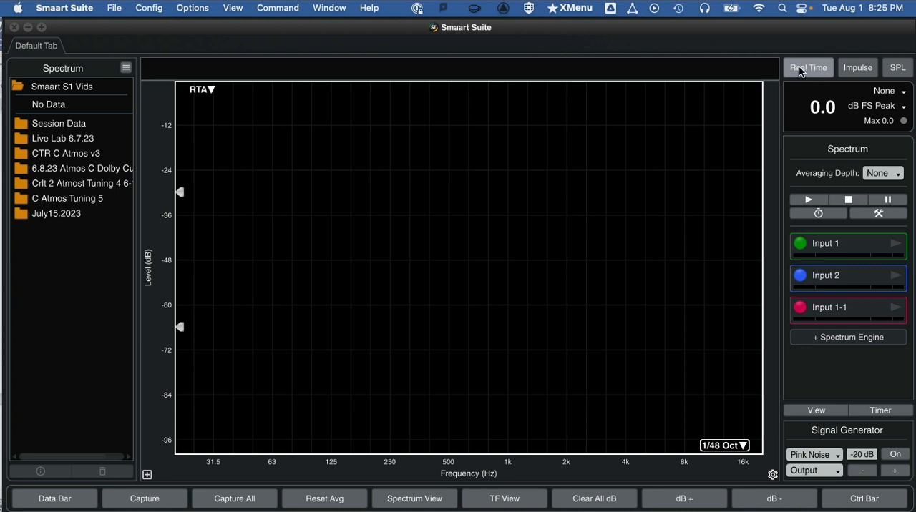
mouse_move(89, 56)
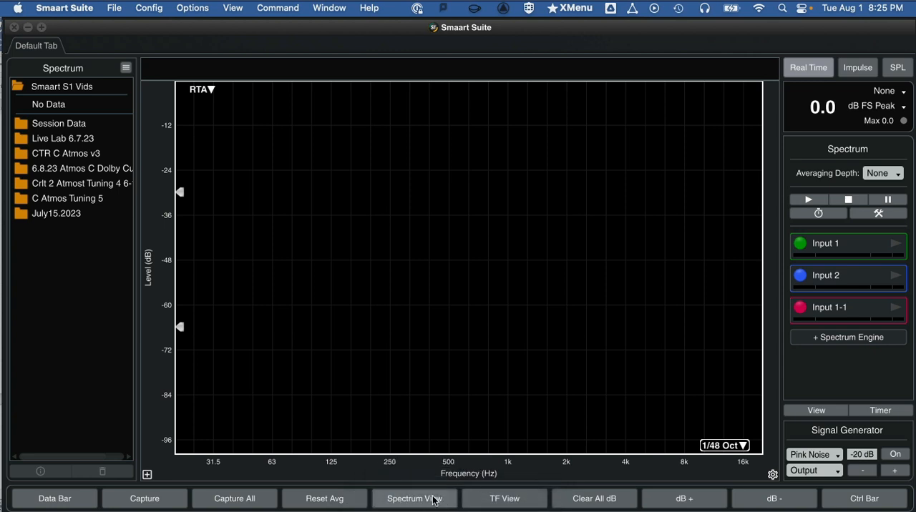
mouse_move(438, 502)
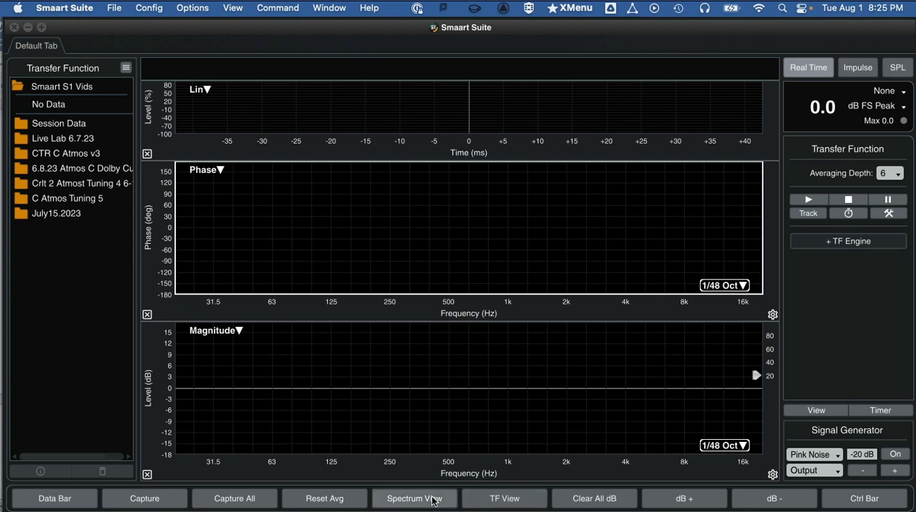
mouse_move(504, 498)
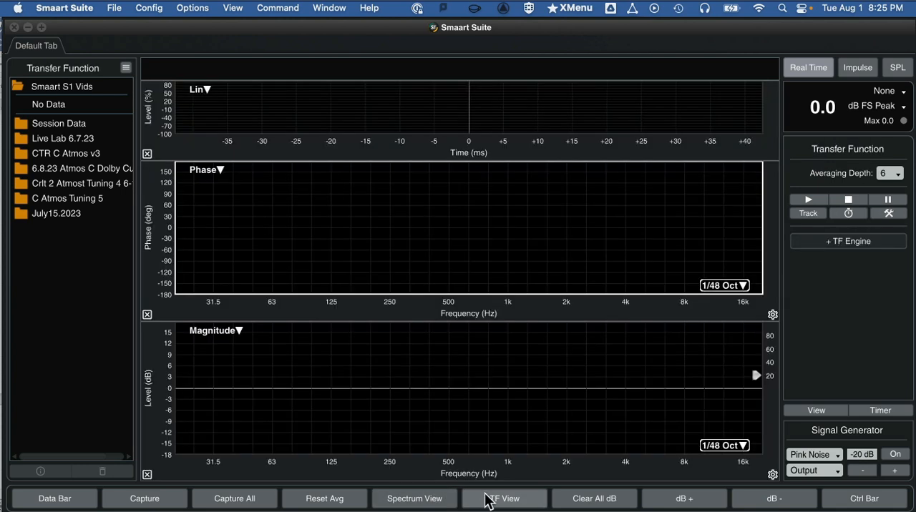
left_click(414, 498)
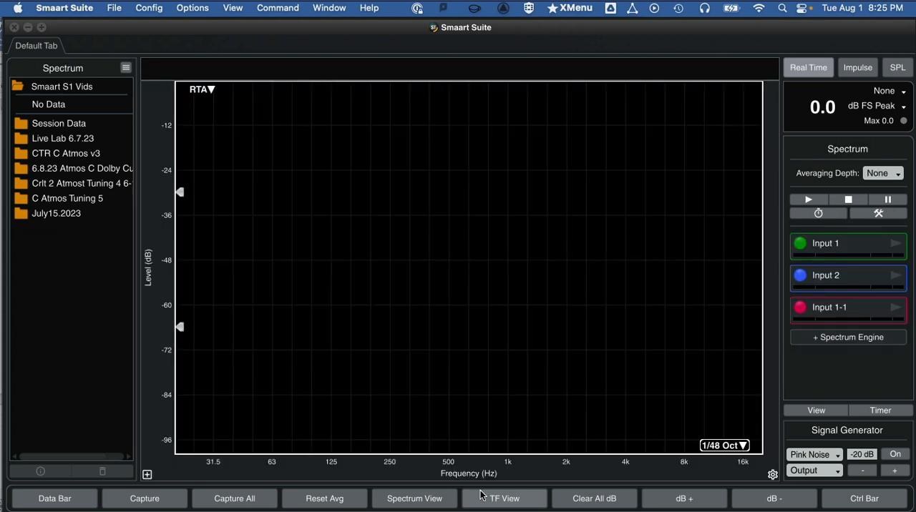
left_click(504, 497)
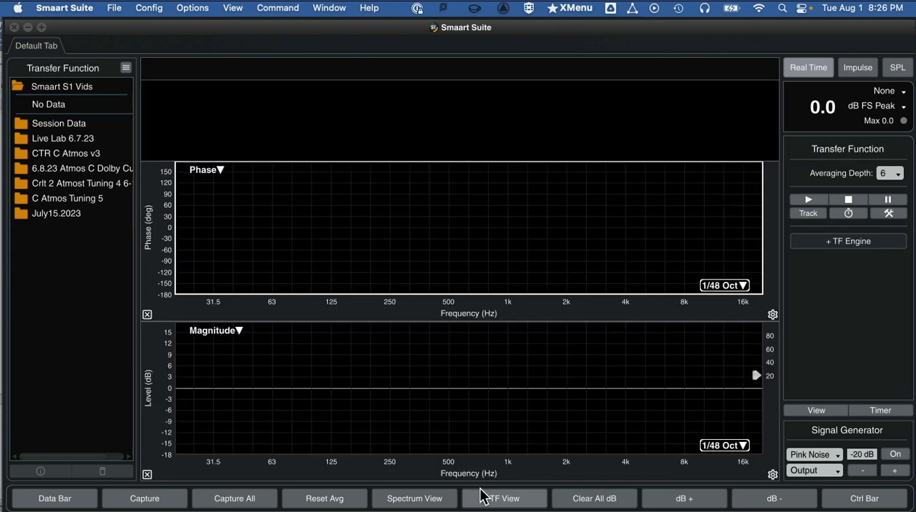
left_click(414, 498)
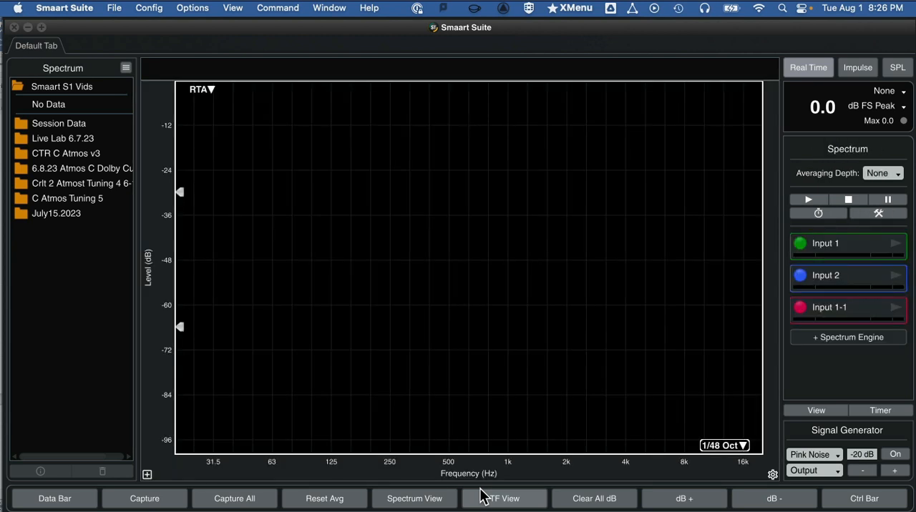
mouse_move(52, 68)
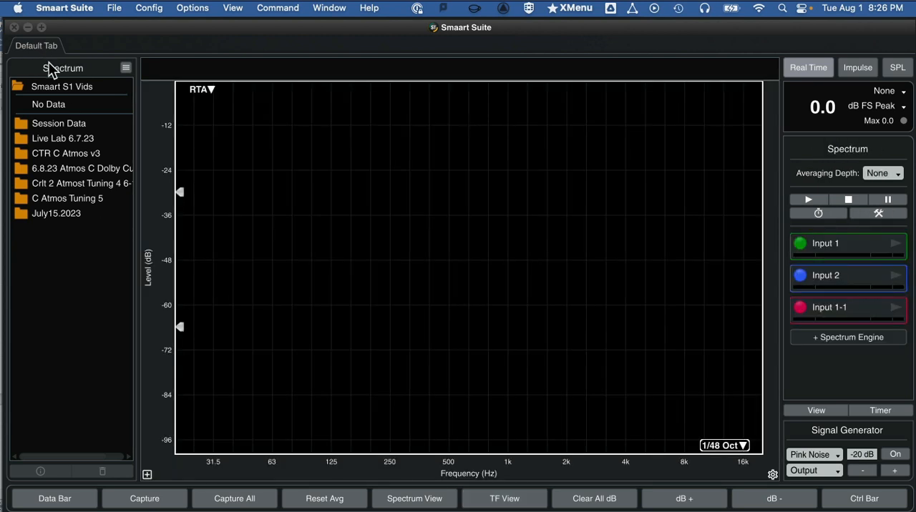
mouse_move(808, 329)
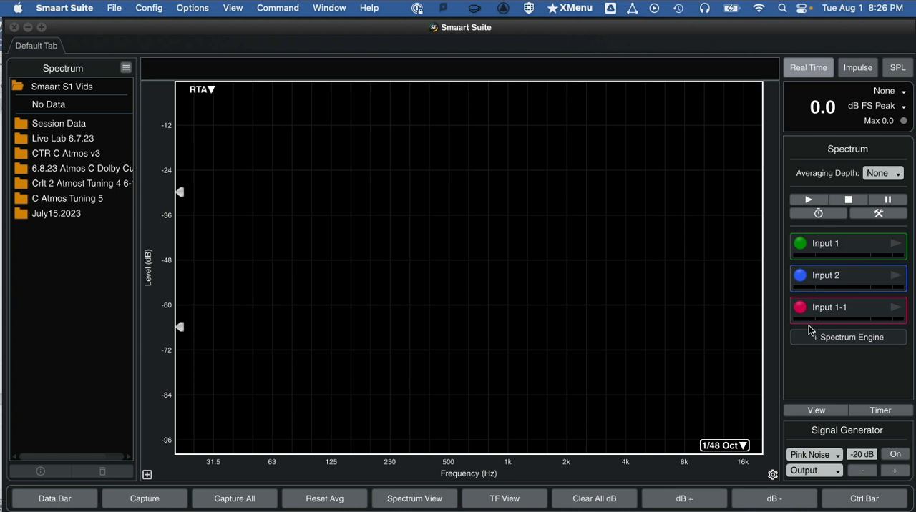
mouse_move(841, 229)
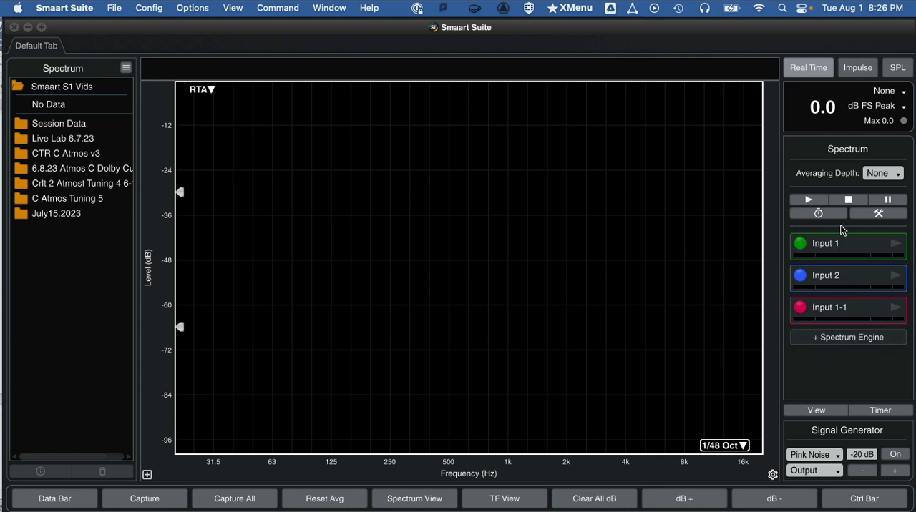
mouse_move(792, 237)
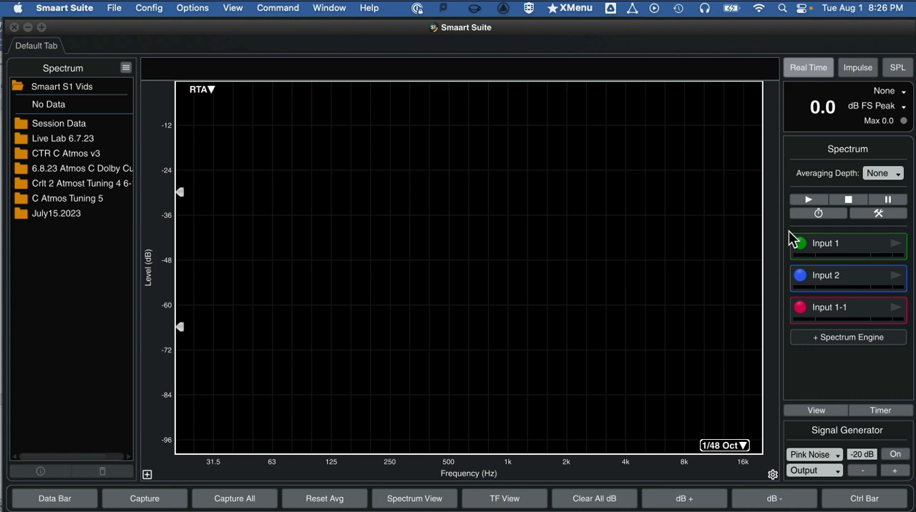
mouse_move(830, 318)
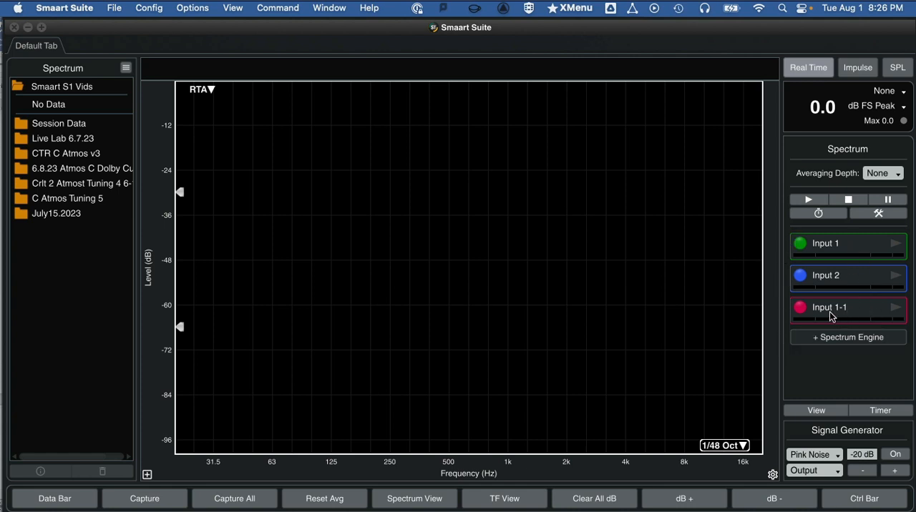
mouse_move(847, 257)
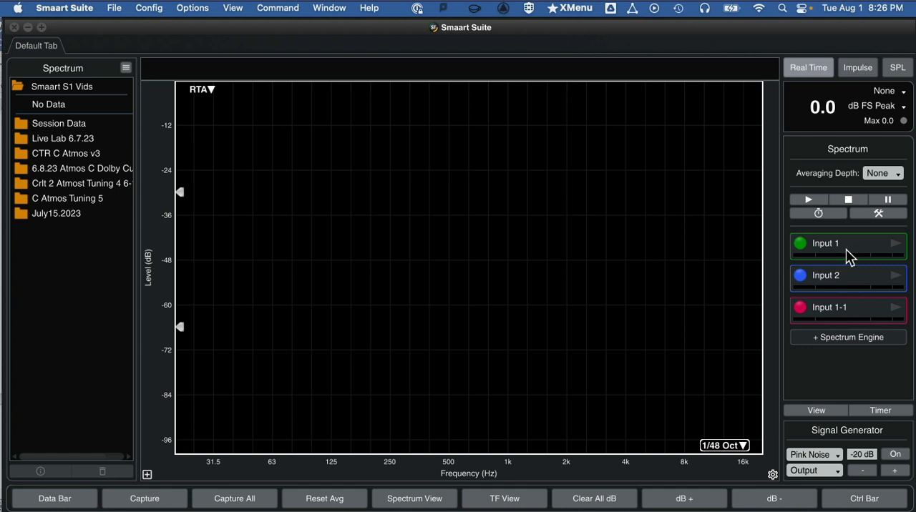
mouse_move(847, 269)
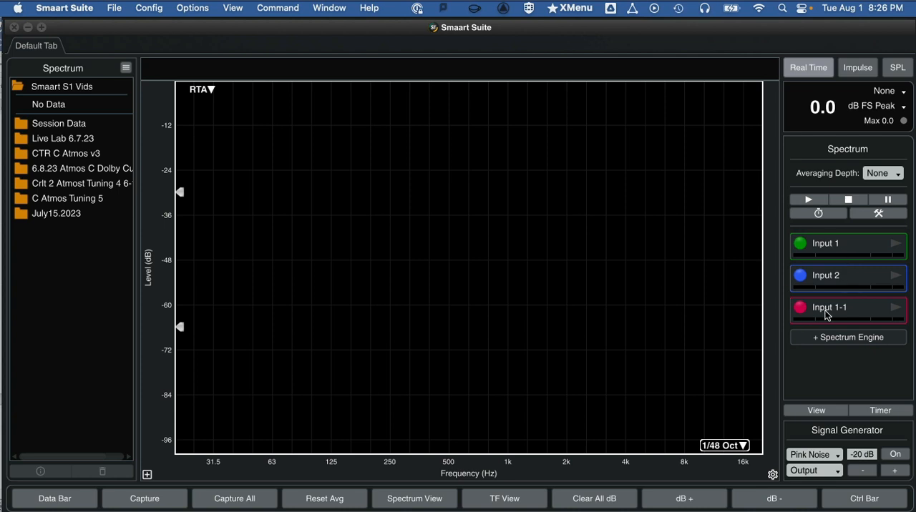
mouse_move(644, 237)
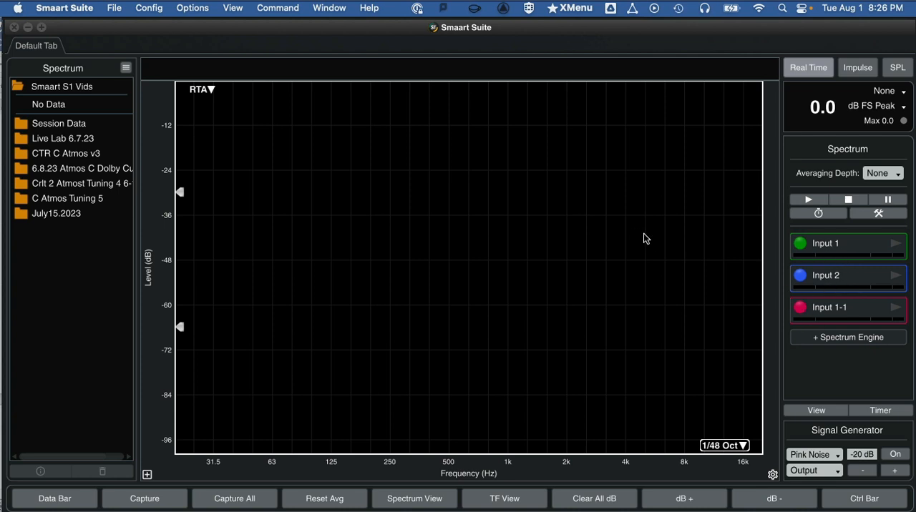
mouse_move(146, 5)
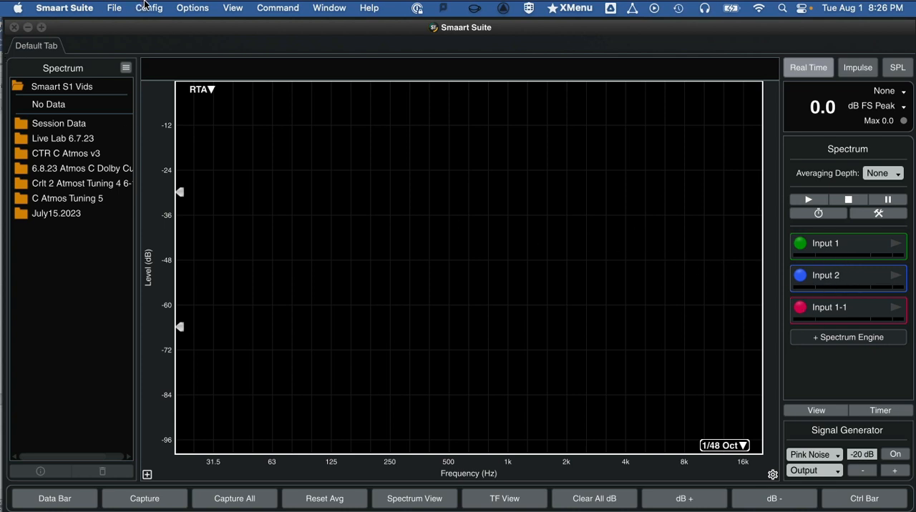
Bring up Measurement Configuration via the Config menu and select the Input 1-1 entry.
left_click(149, 9)
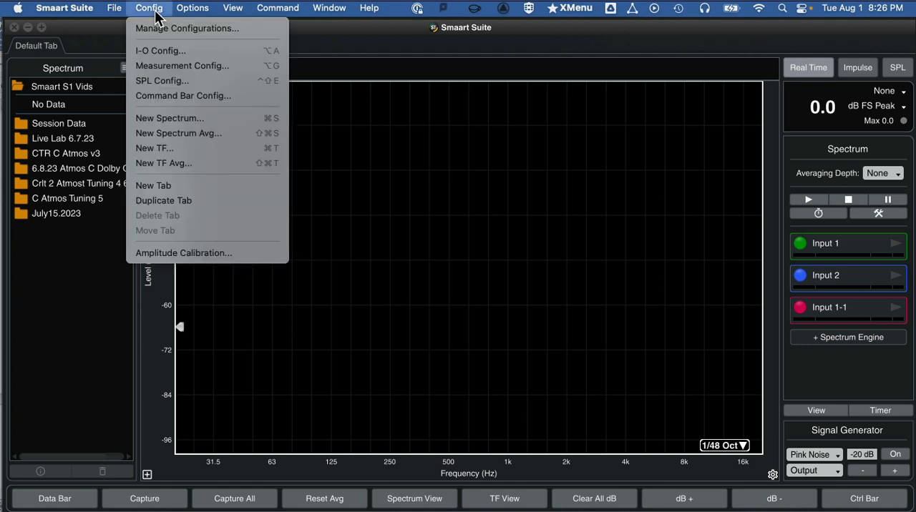
mouse_move(183, 66)
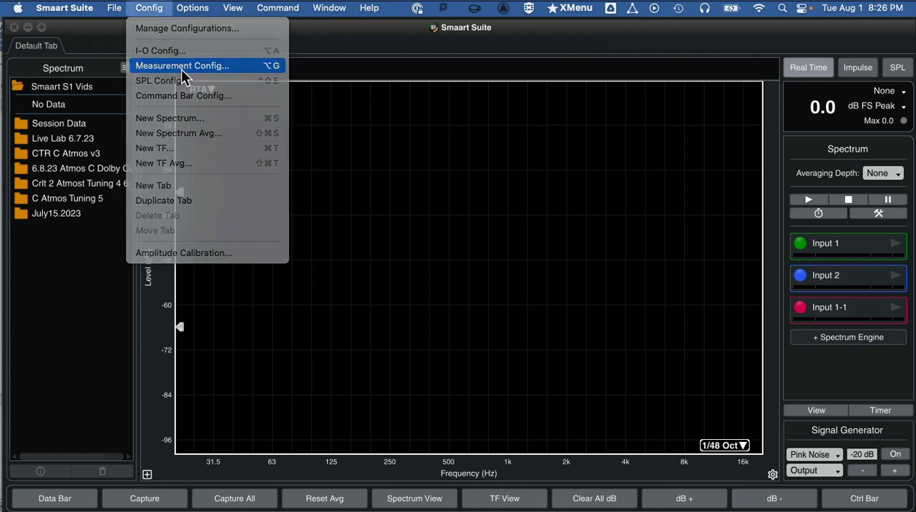
left_click(183, 66)
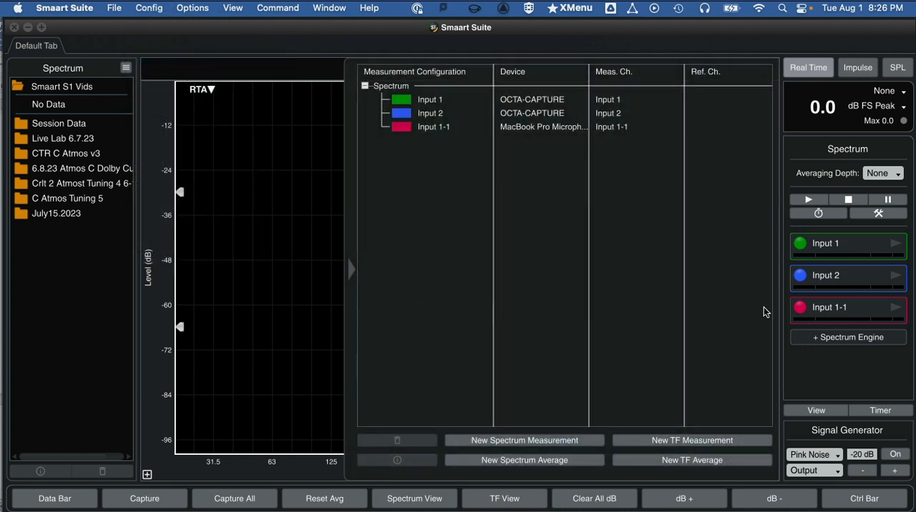
mouse_move(350, 271)
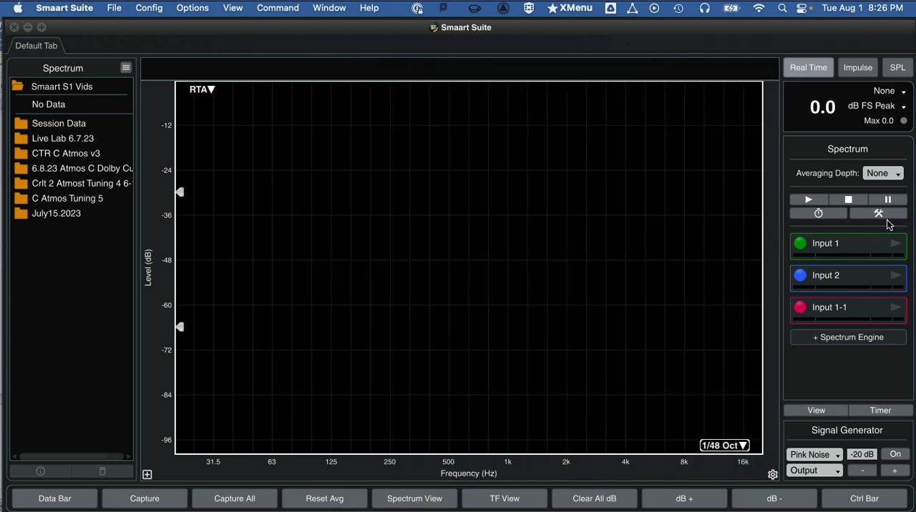
mouse_move(878, 213)
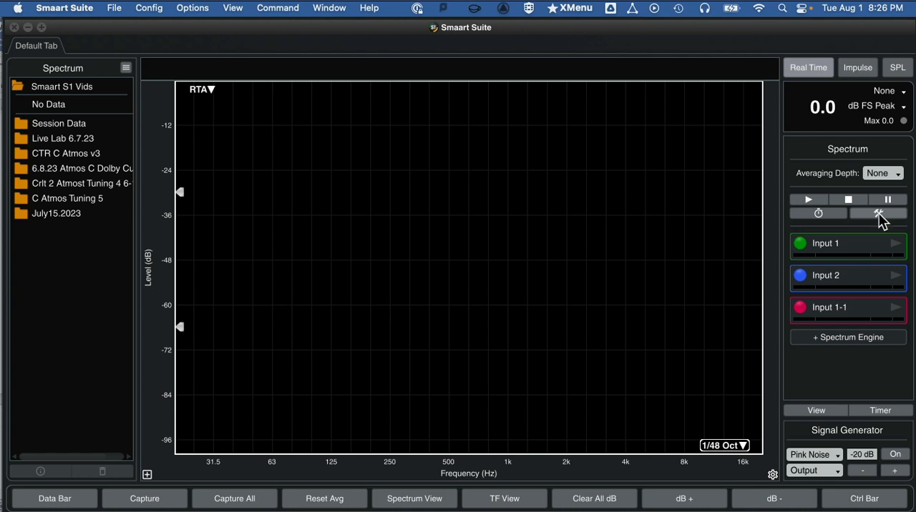
left_click(878, 213)
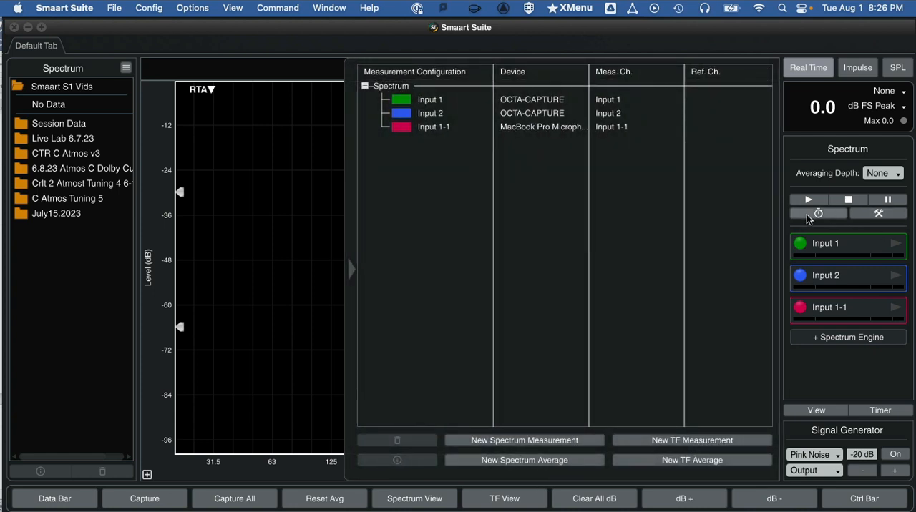
mouse_move(417, 74)
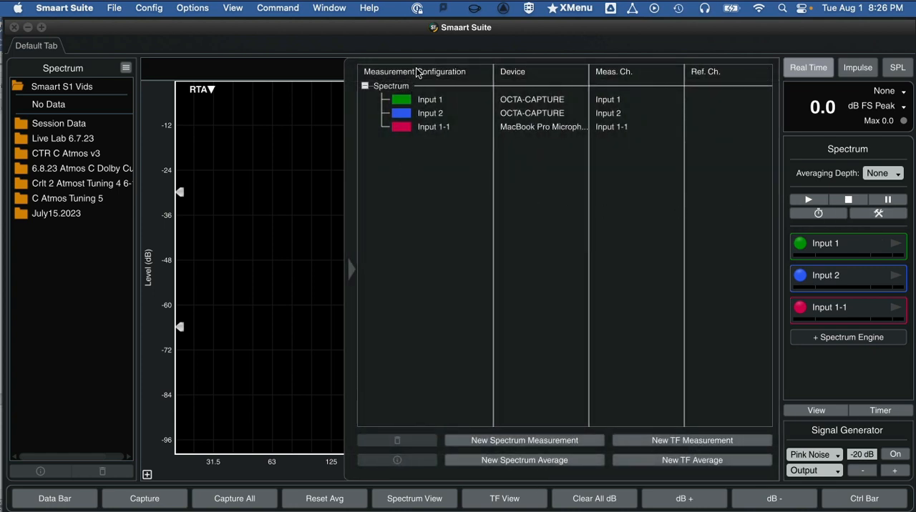
mouse_move(432, 128)
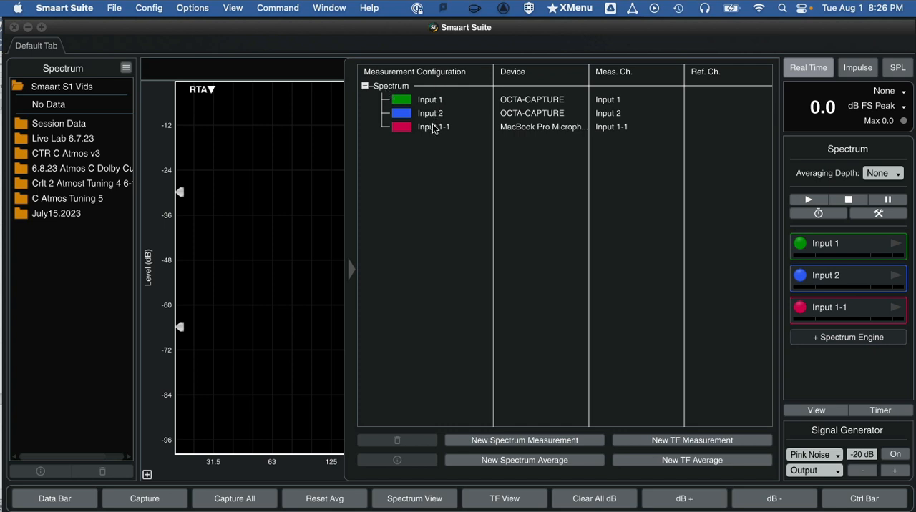
left_click(429, 100)
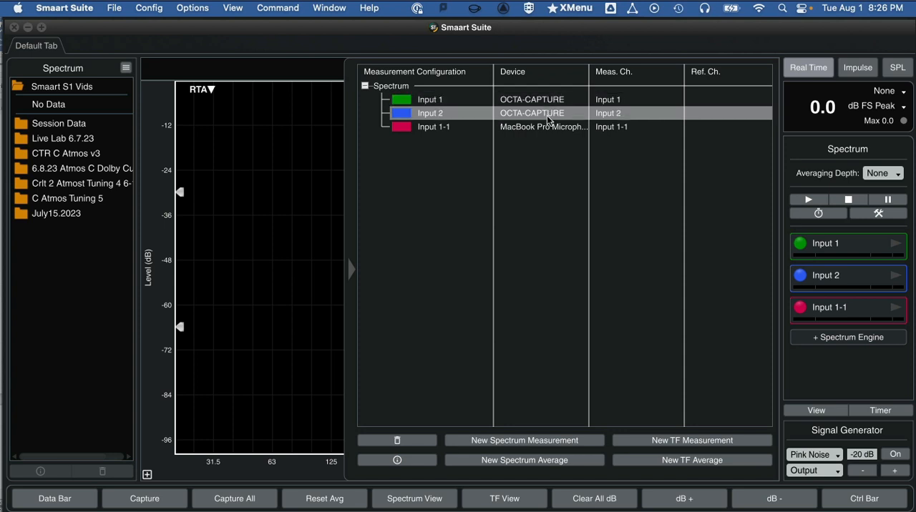
mouse_move(464, 132)
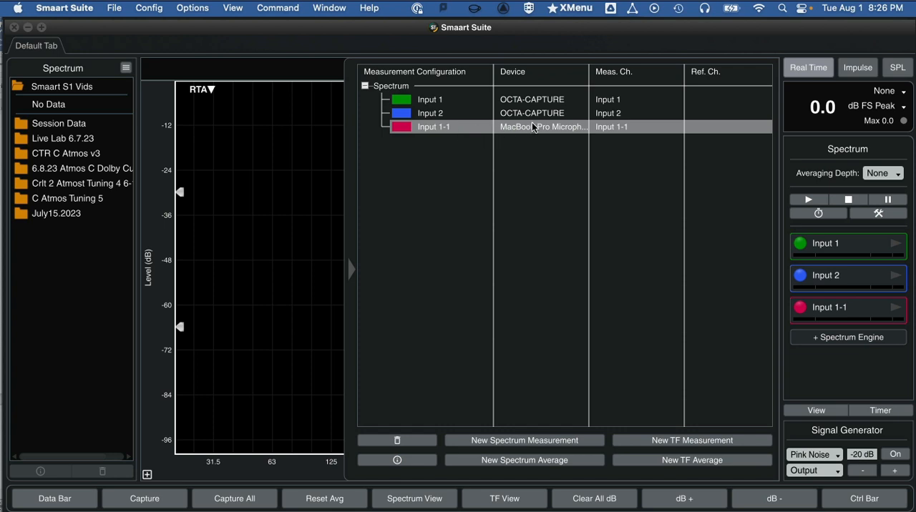
mouse_move(538, 132)
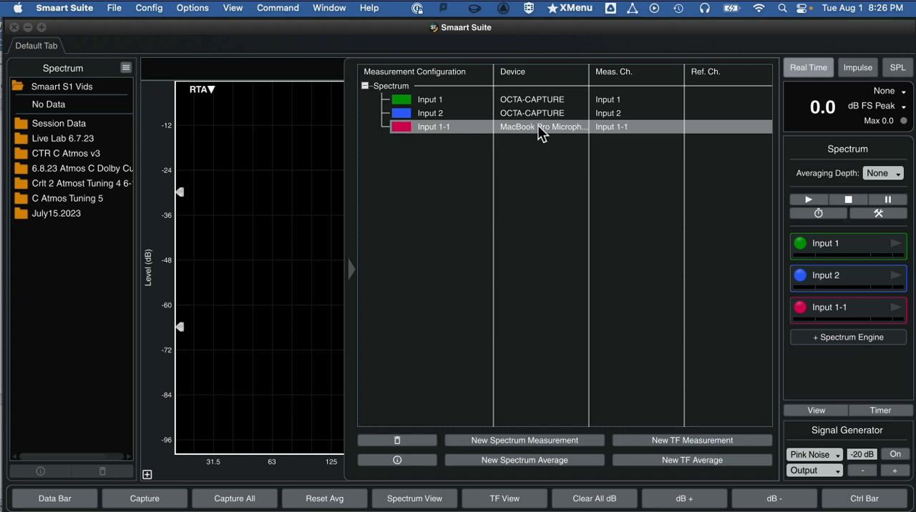
mouse_move(458, 129)
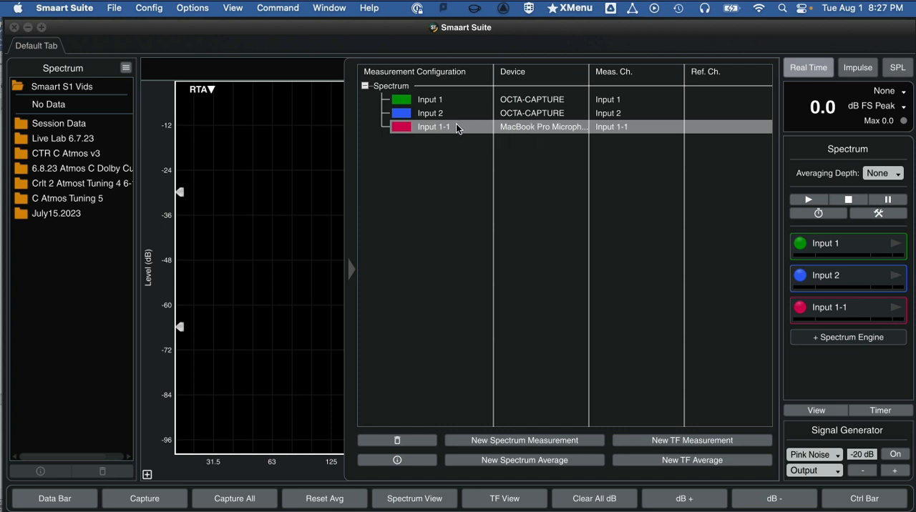
Rename the Input 1-1 measurement to 'Built In Mic'.
double_click(432, 126)
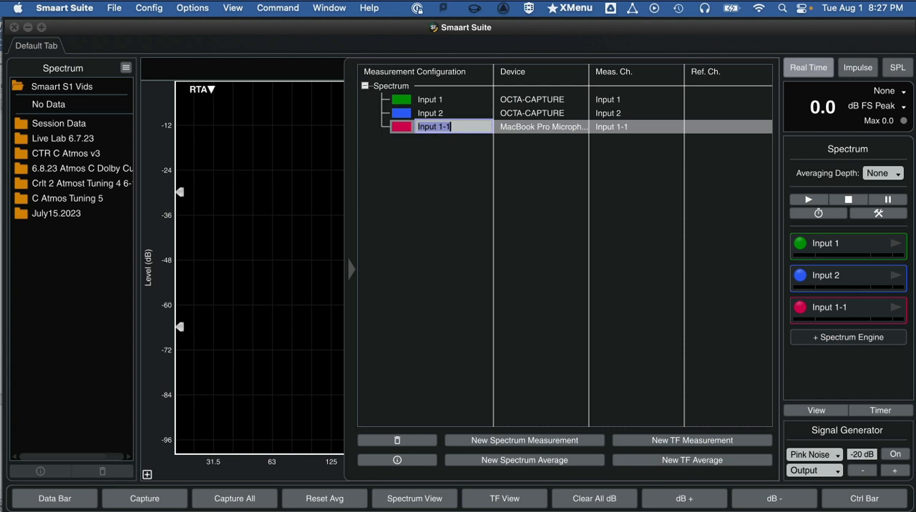
type("Built")
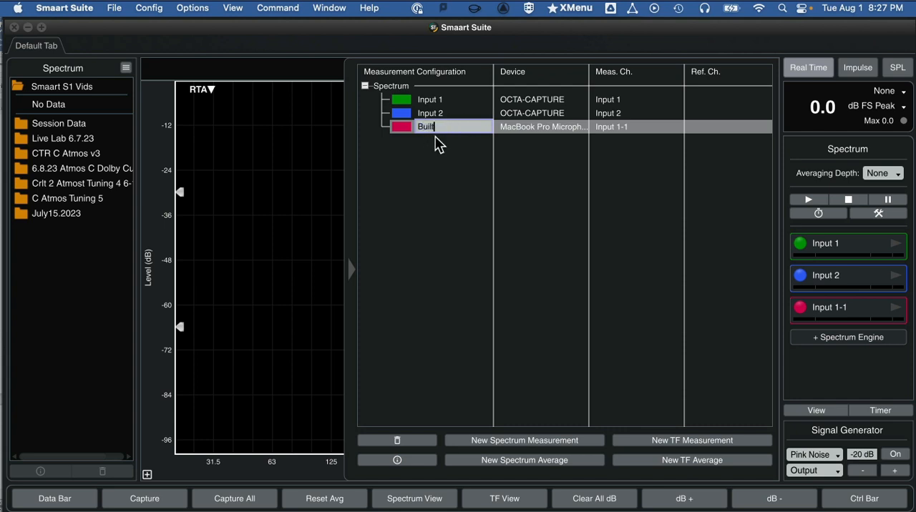
type("In Mic")
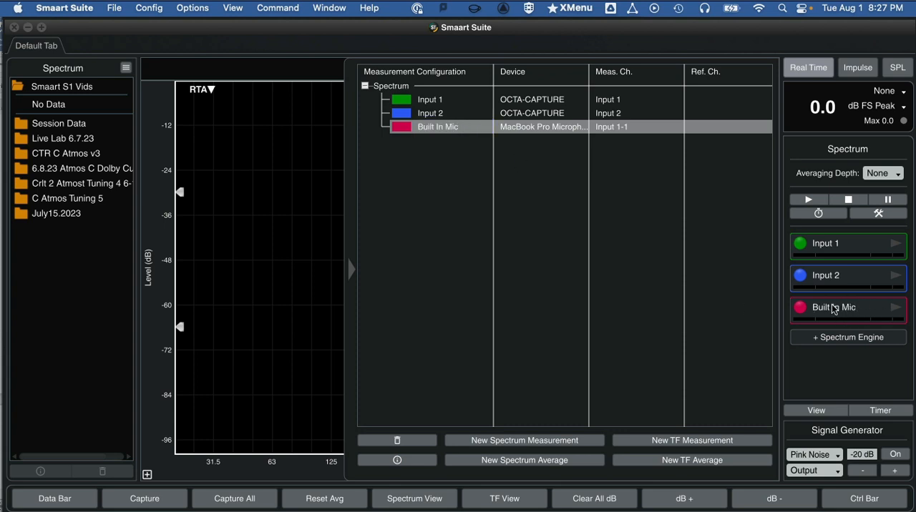
mouse_move(850, 266)
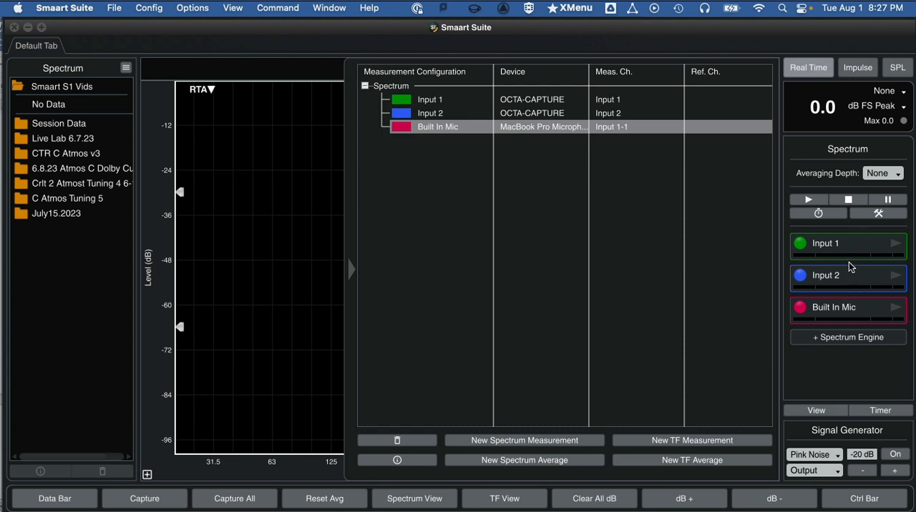
mouse_move(832, 317)
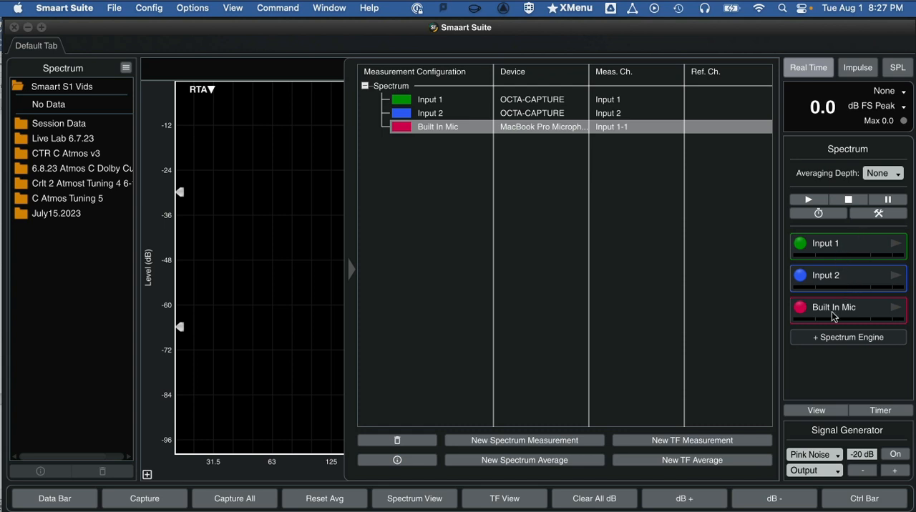
mouse_move(340, 275)
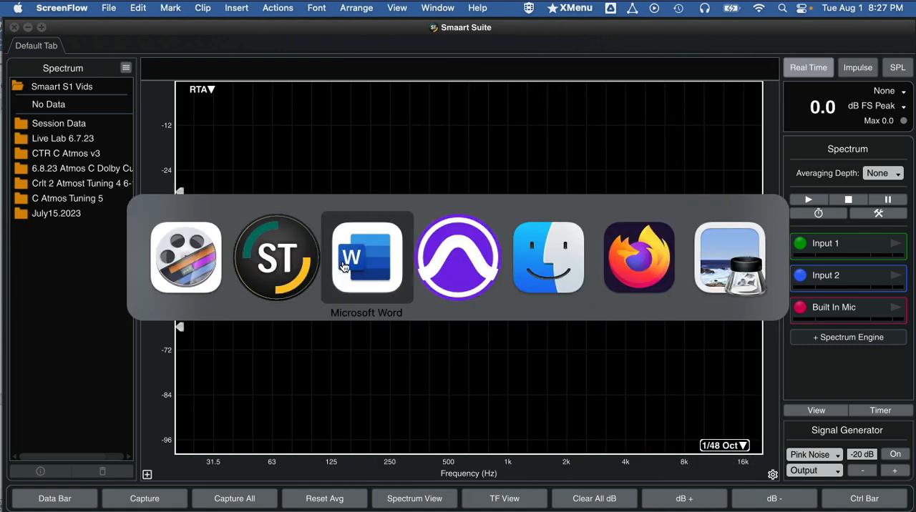
Review the lab instructions in the Word handout before returning to Smaart.
left_click(366, 257)
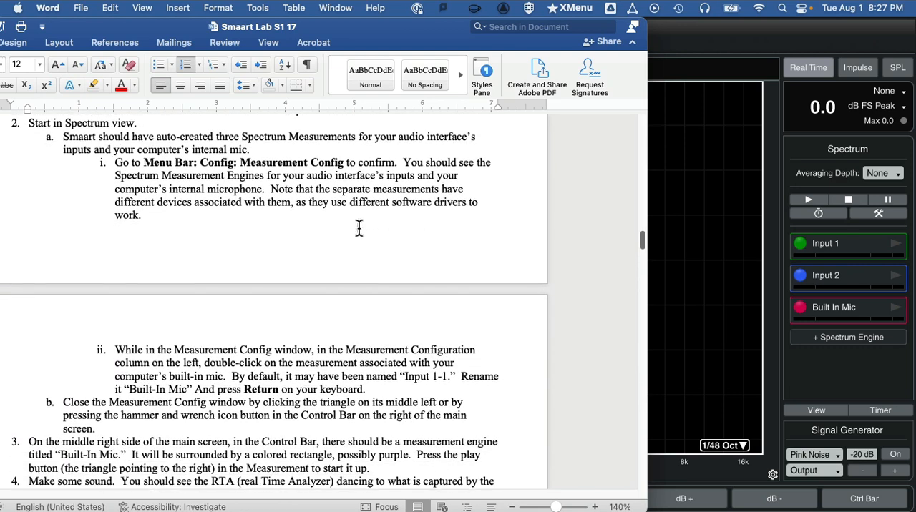
scroll("down", 3)
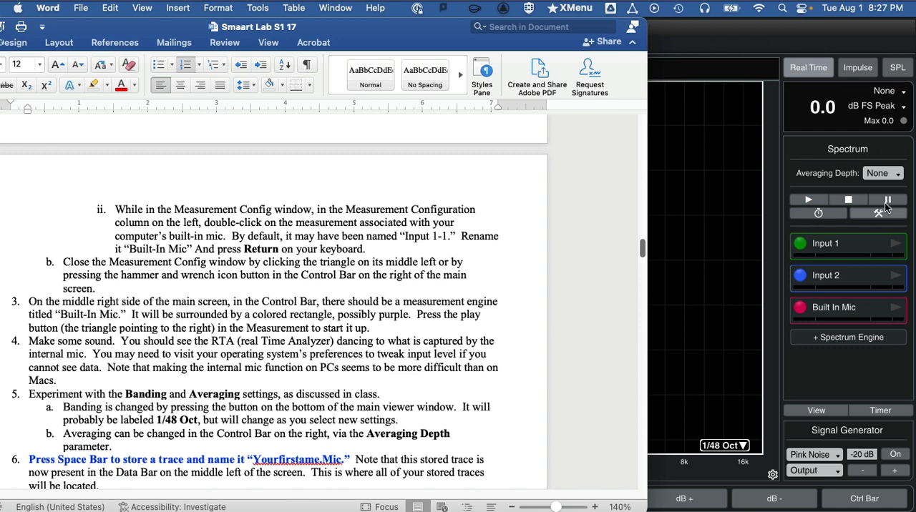
mouse_move(843, 213)
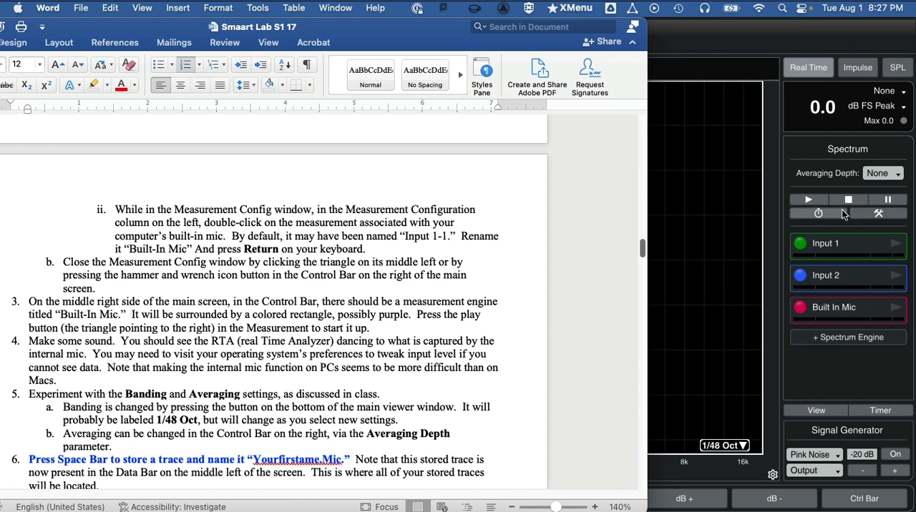
mouse_move(810, 275)
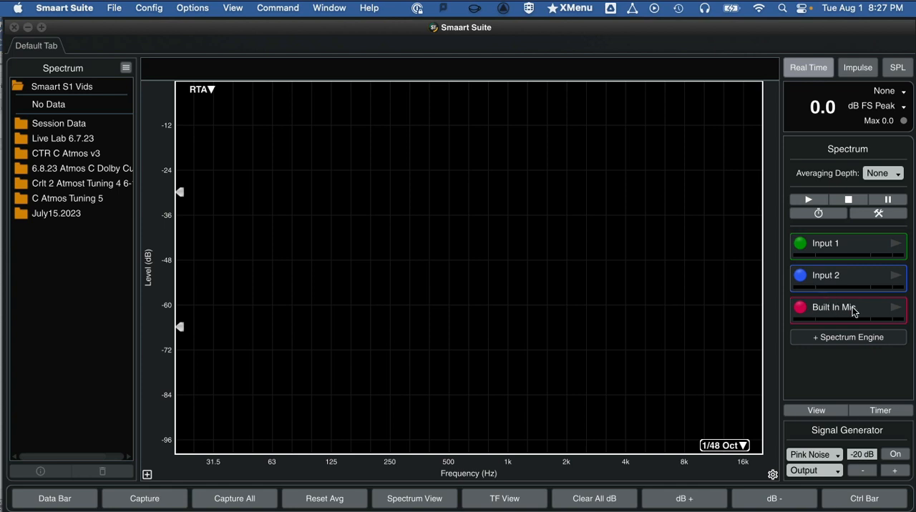
Start the Built In Mic measurement so its live spectrum fills the RTA graph.
left_click(894, 306)
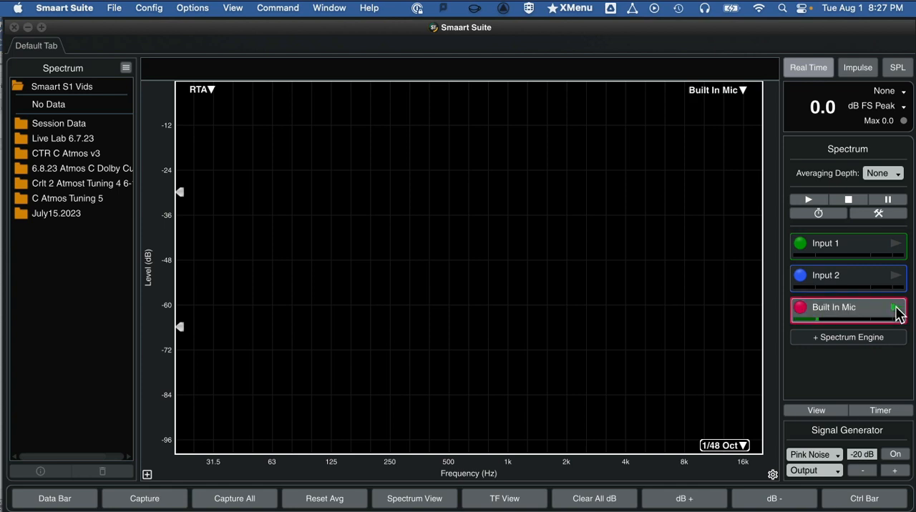
left_click(896, 307)
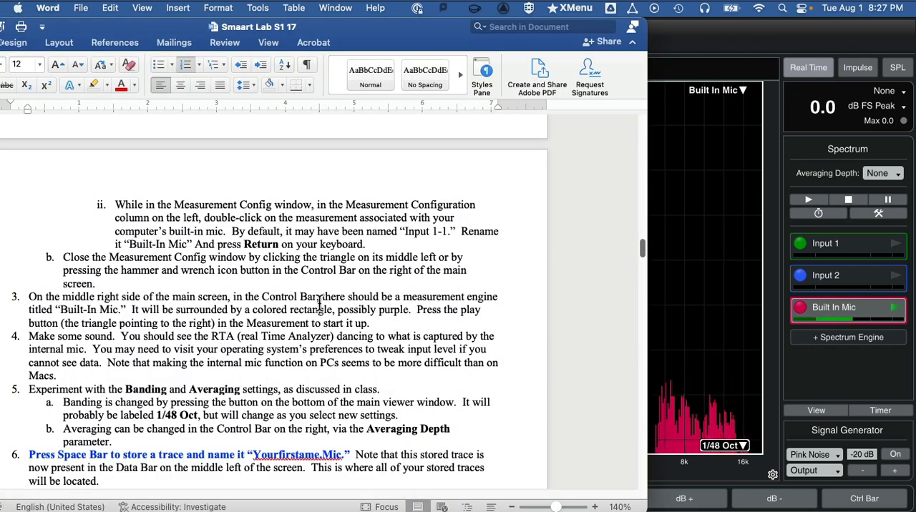
scroll("down", 3)
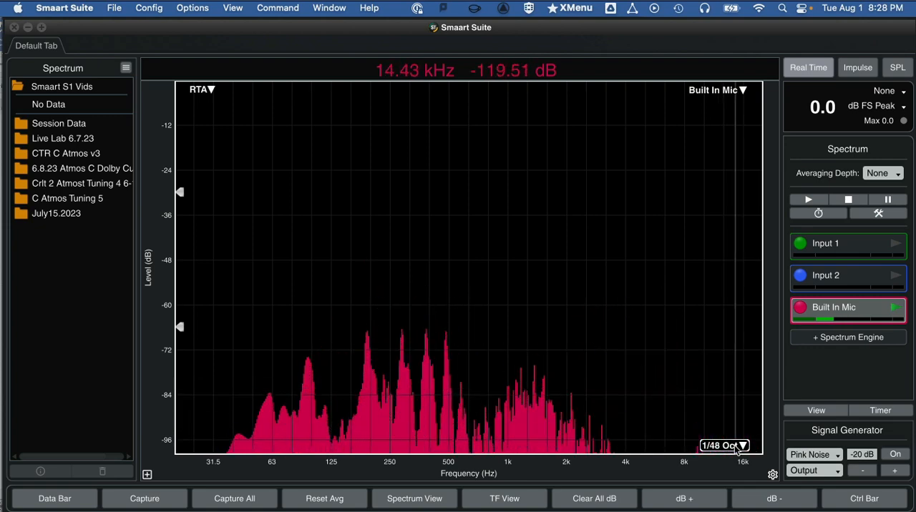
left_click(724, 445)
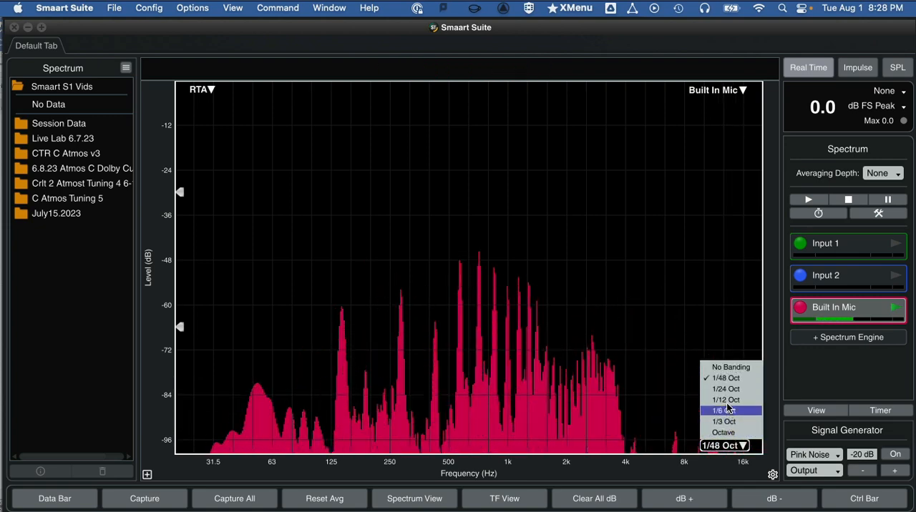
left_click(722, 432)
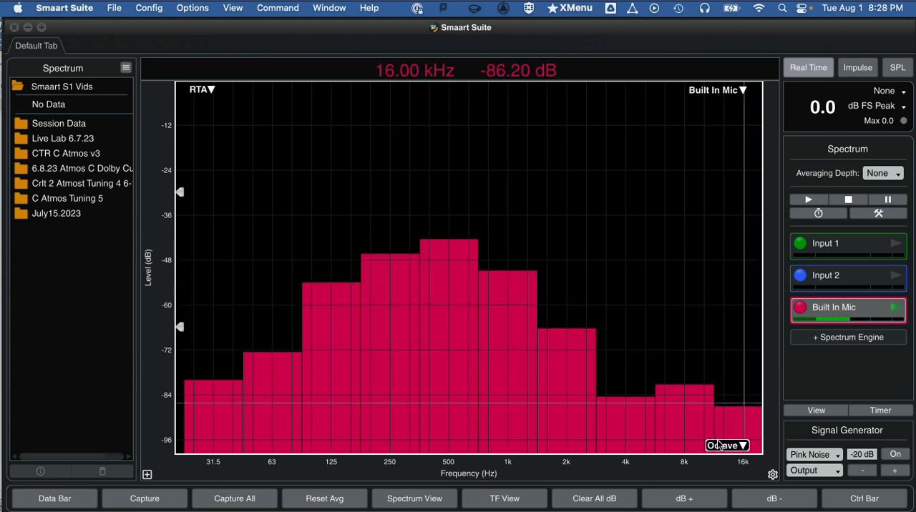
left_click(726, 445)
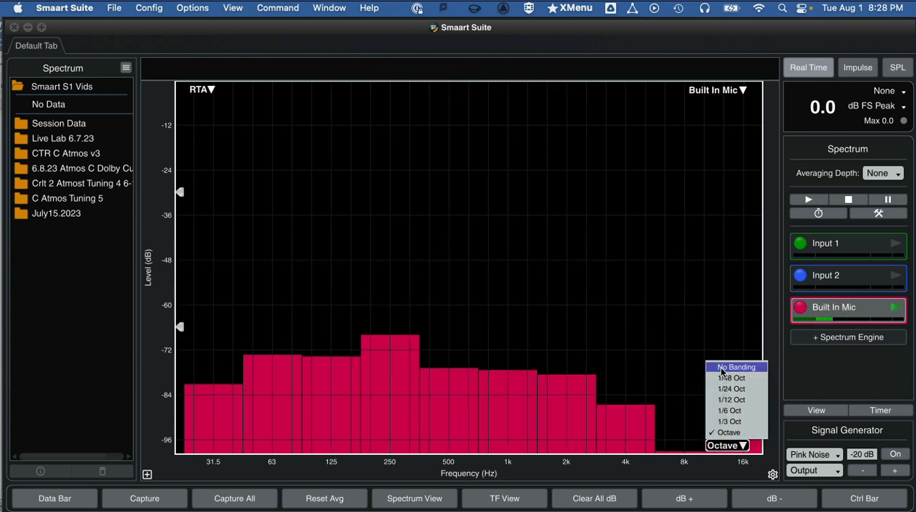
left_click(735, 366)
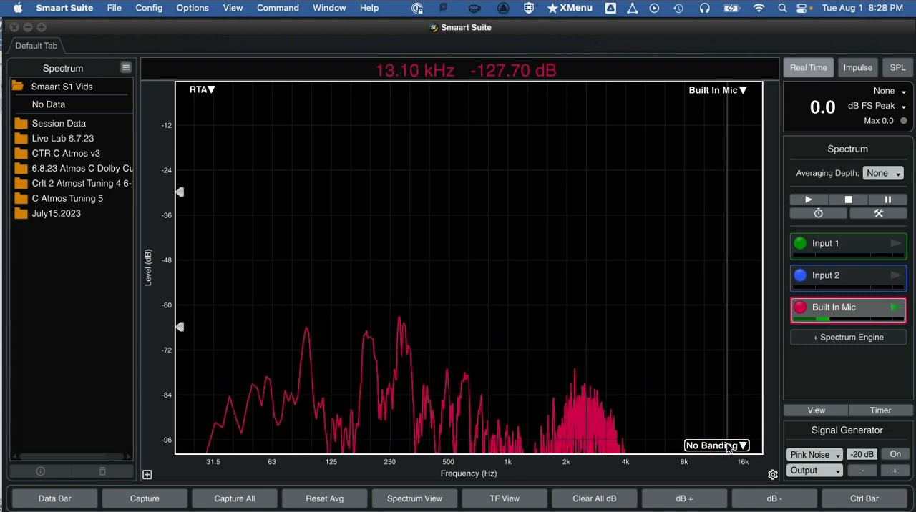
left_click(715, 445)
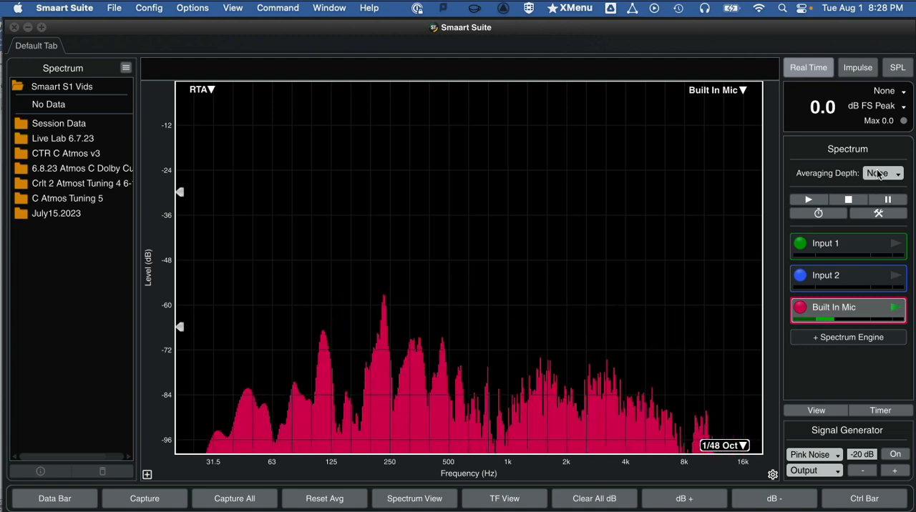
Step the averaging depth through 2 and 6, then leave it at 1.
left_click(881, 173)
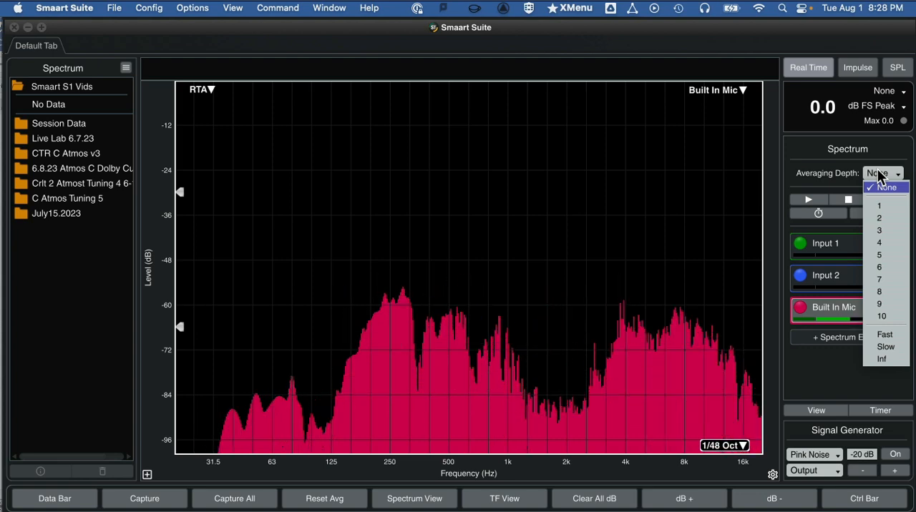
left_click(878, 218)
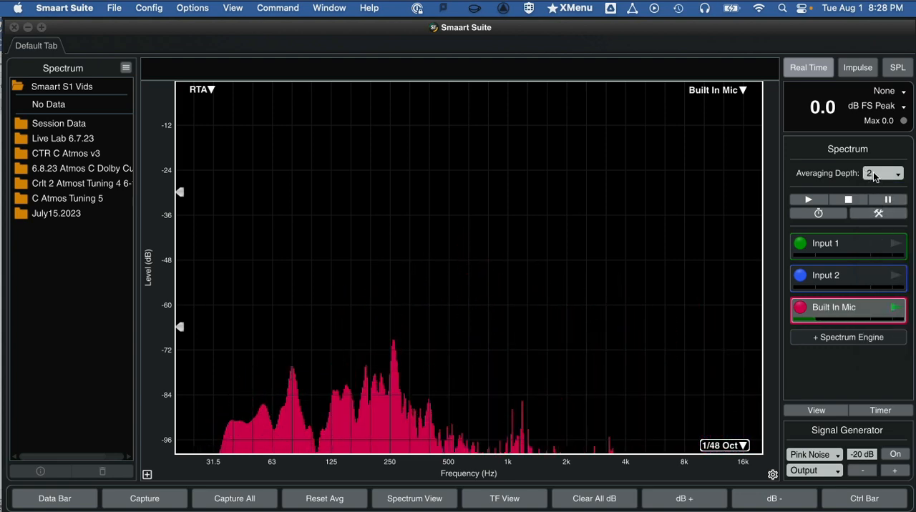
left_click(882, 173)
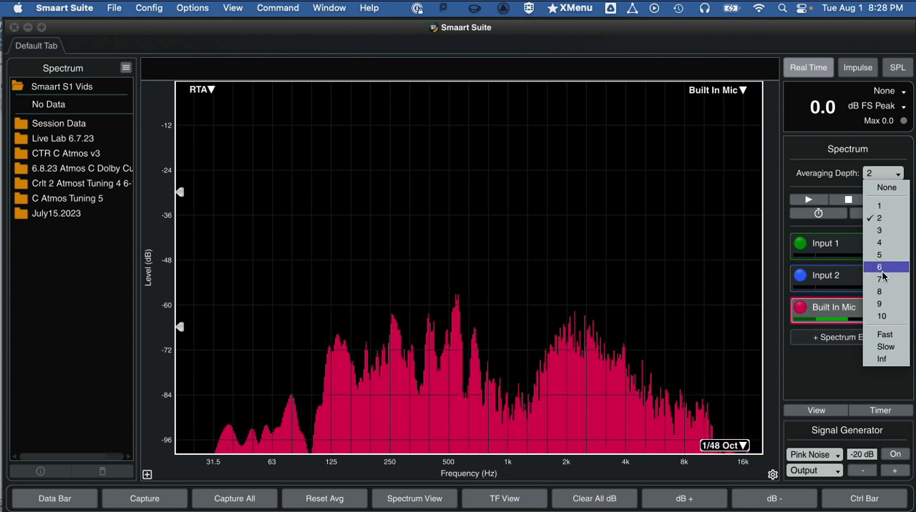
left_click(879, 266)
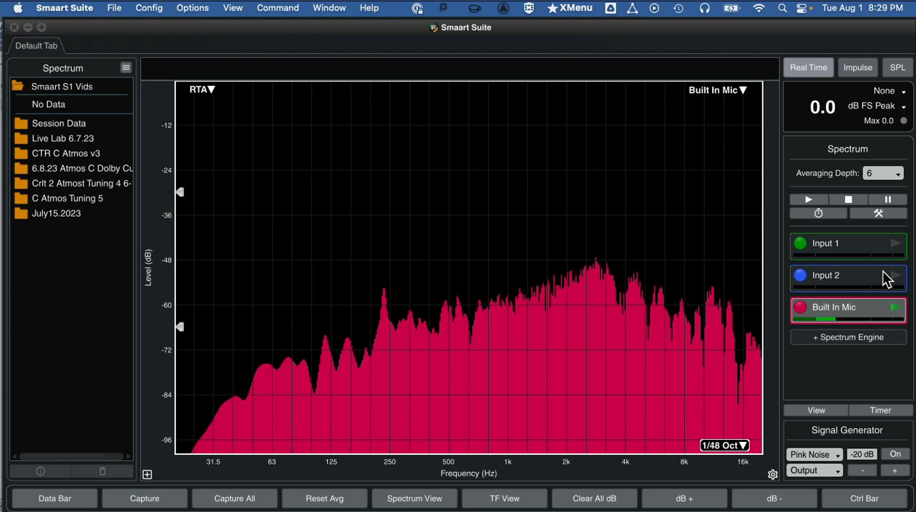
left_click(883, 174)
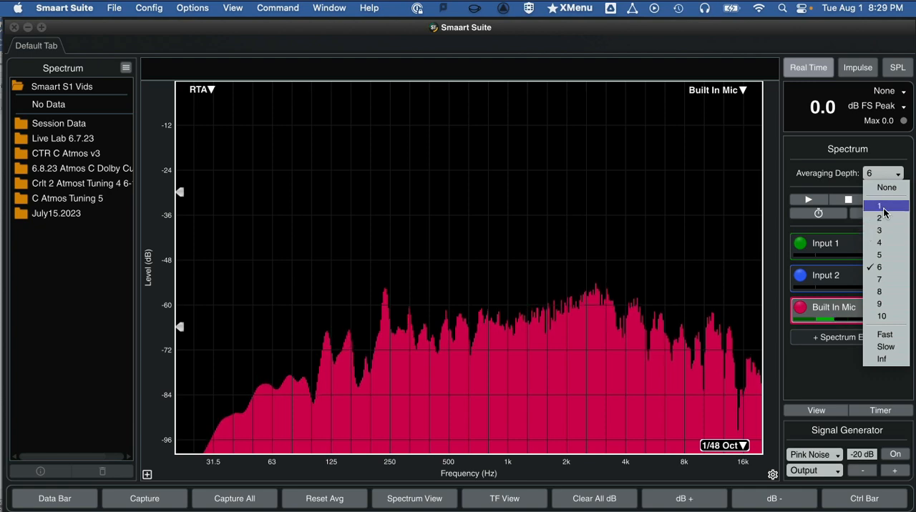
left_click(878, 206)
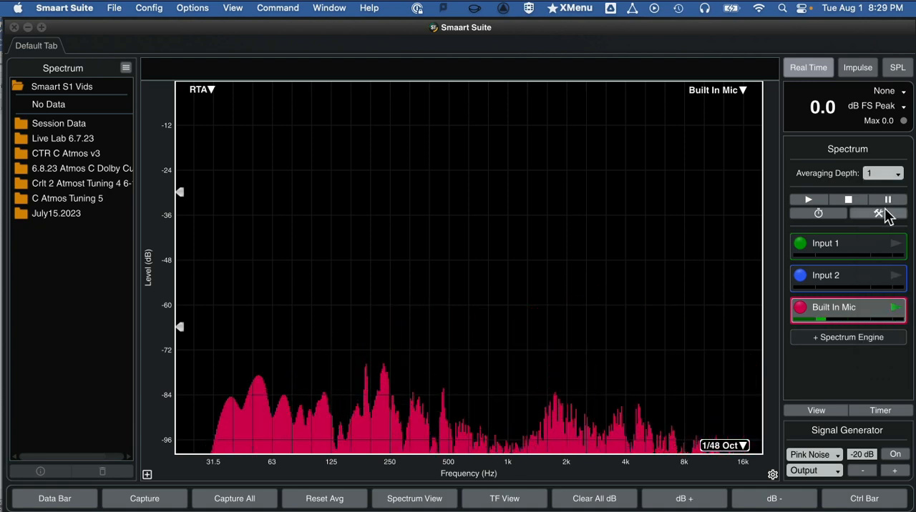
mouse_move(755, 432)
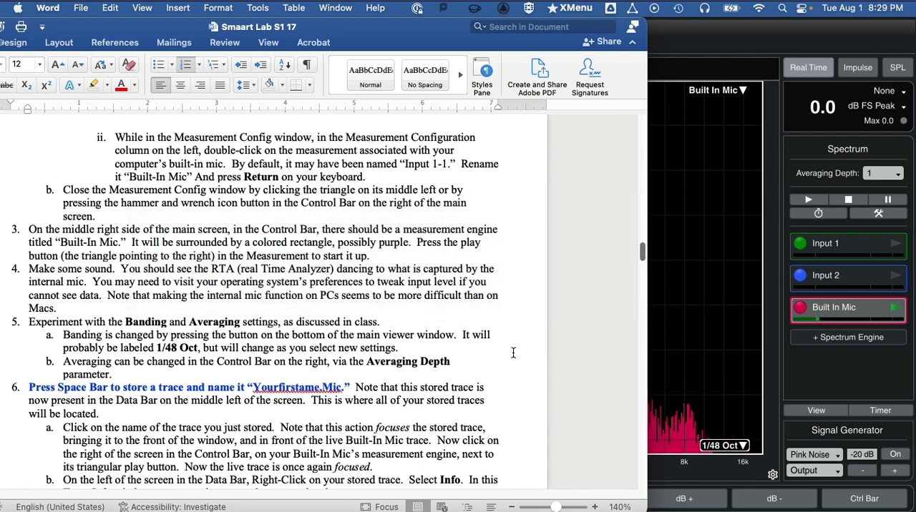
Scroll the Word handout to the step on storing a trace.
scroll("down", 3)
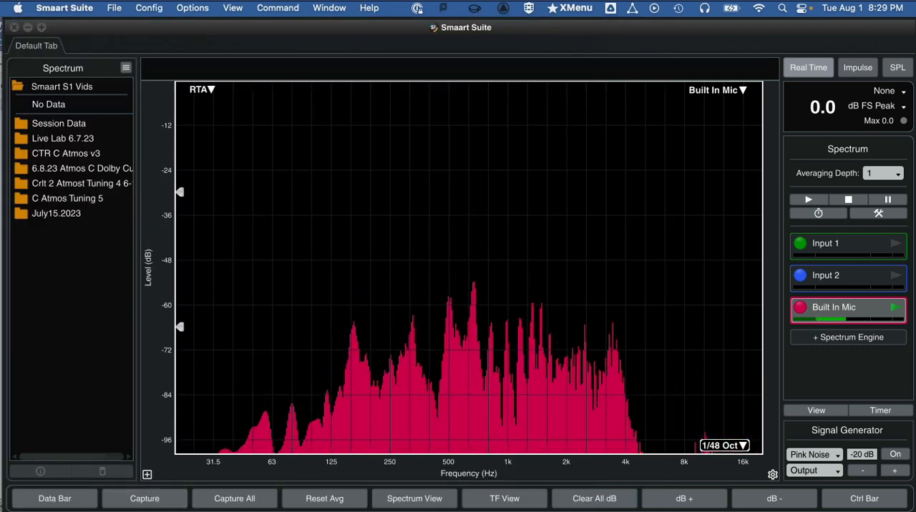
Capture the live mic spectrum as a stored trace named 'Eric.mic'.
left_click(143, 498)
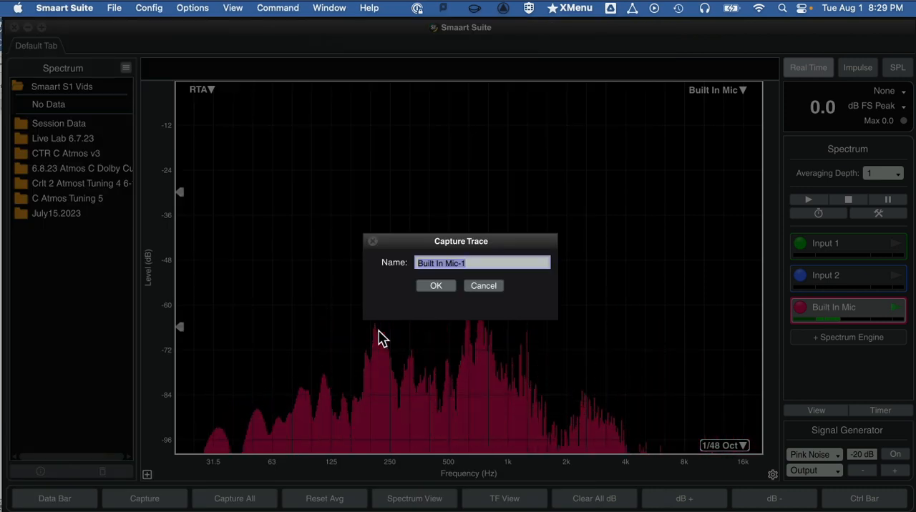
type("Eric")
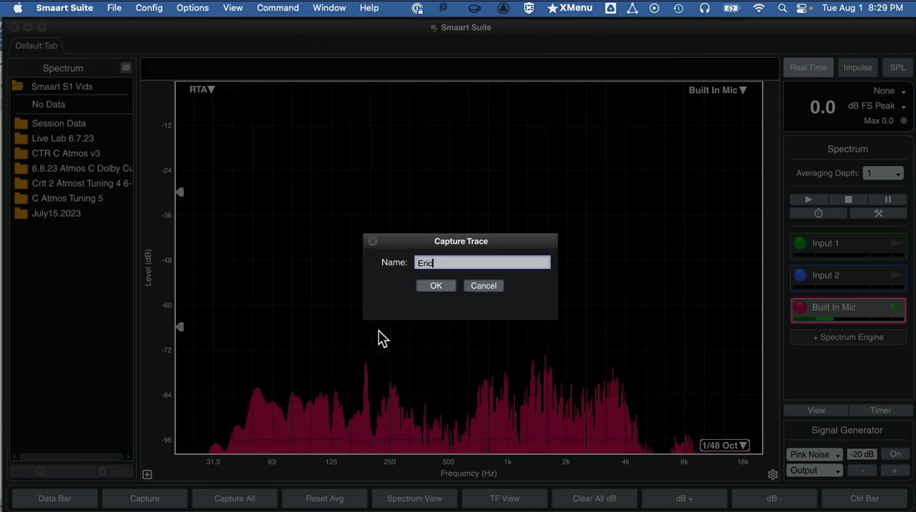
type(".mic")
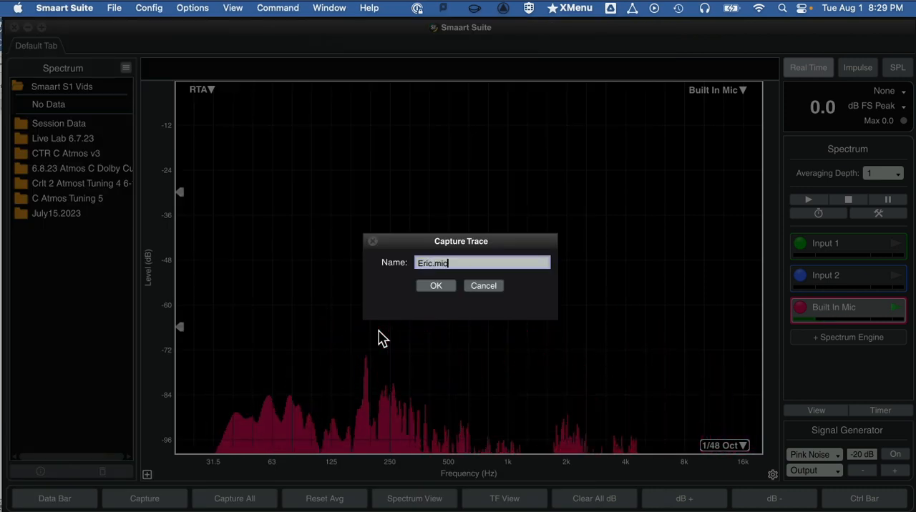
left_click(435, 284)
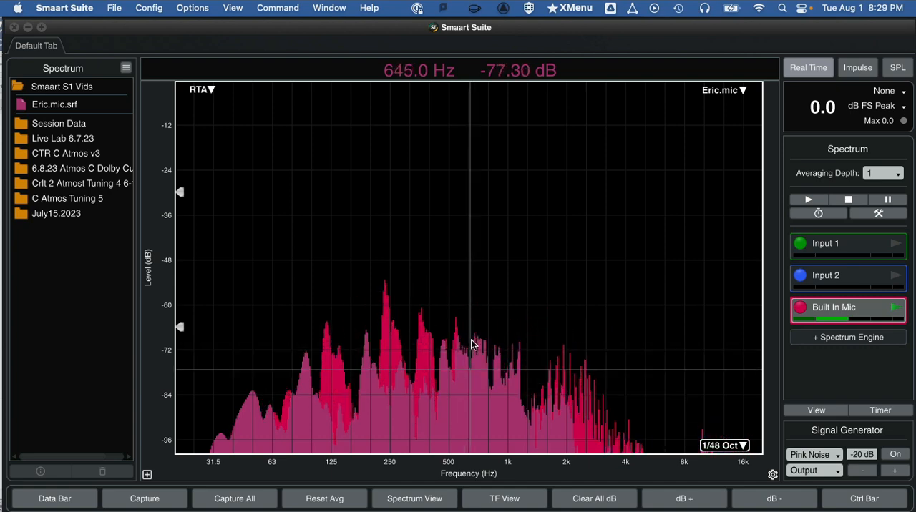
Focus the stored Eric.mic trace in the Data Bar.
left_click(55, 105)
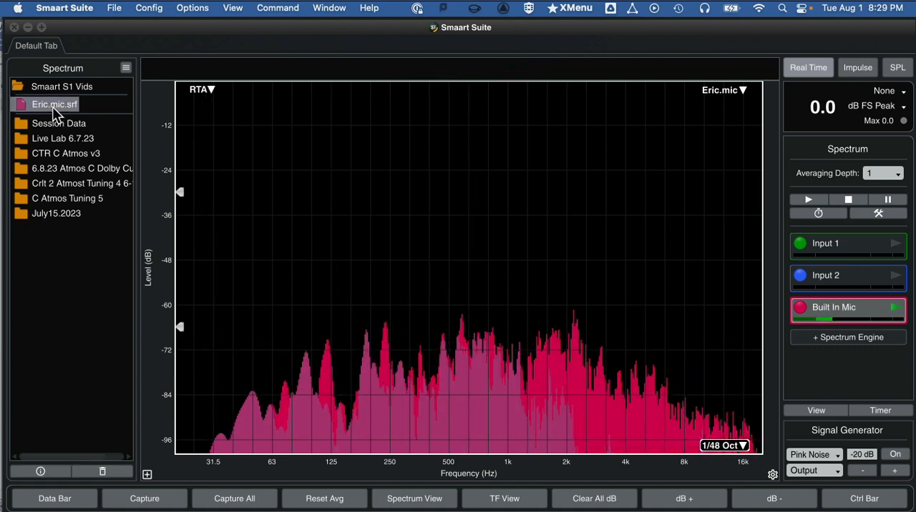
mouse_move(578, 381)
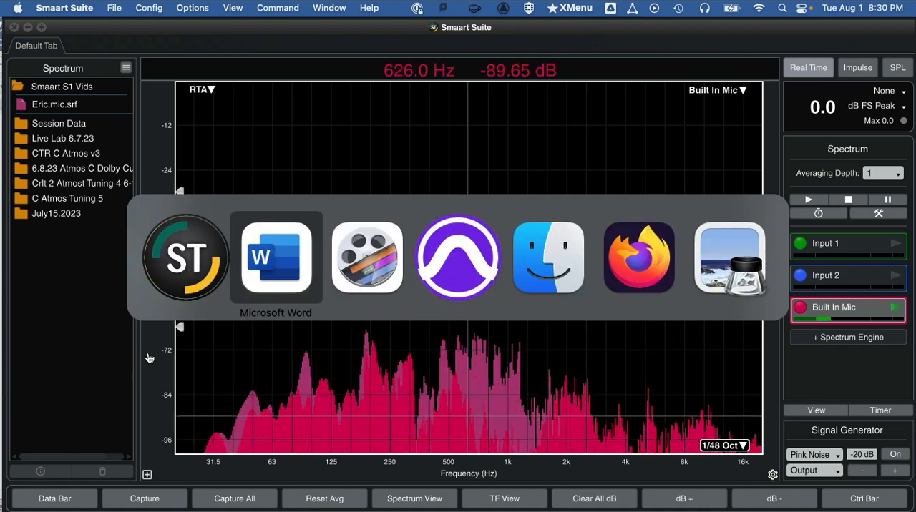
Consult step 6 of the Word handout before returning to Smaart.
left_click(275, 258)
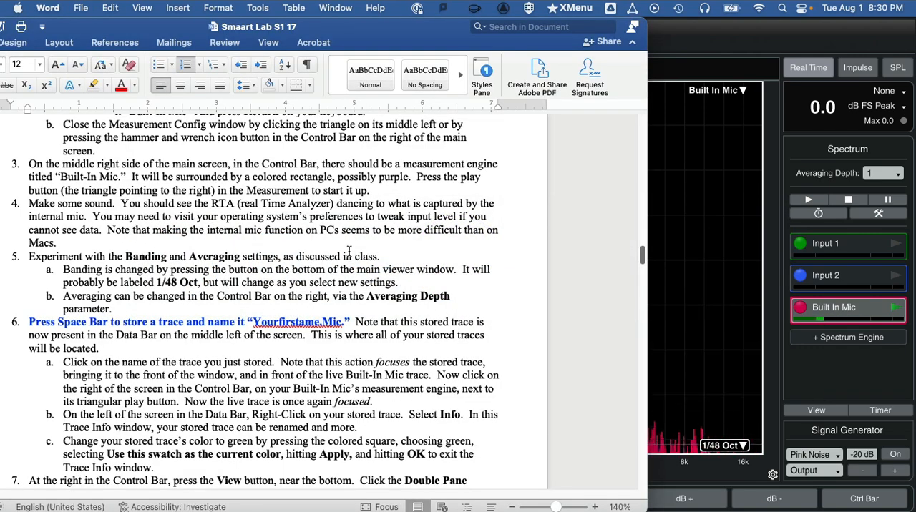
scroll("down", 3)
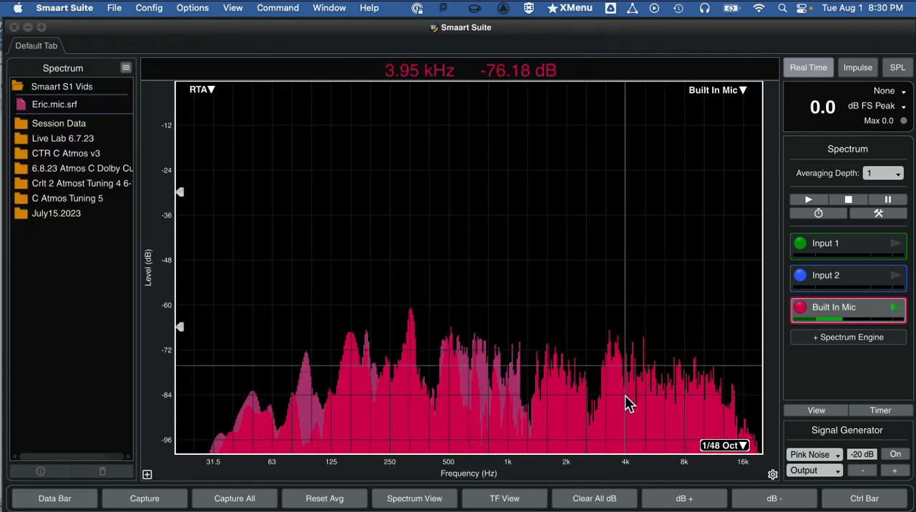
mouse_move(581, 389)
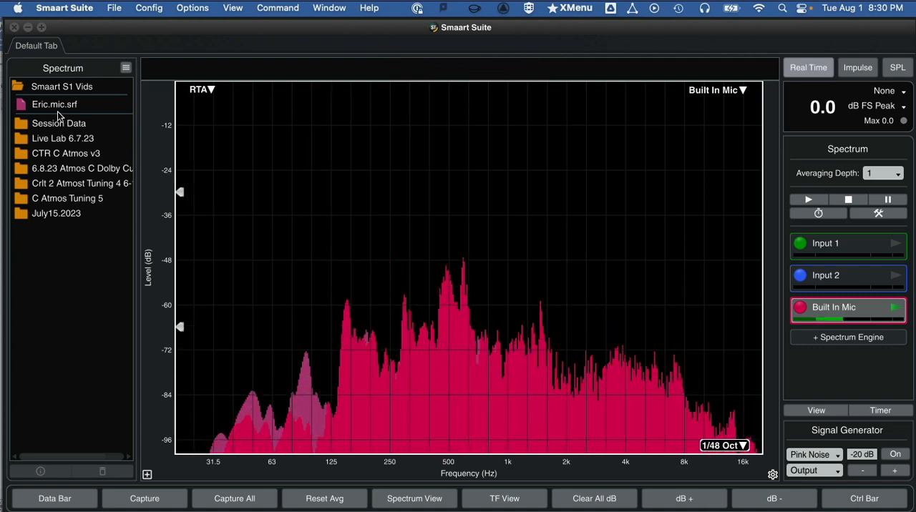
Focus the stored Eric.mic trace so it sits in front of the live Built In Mic trace.
left_click(55, 104)
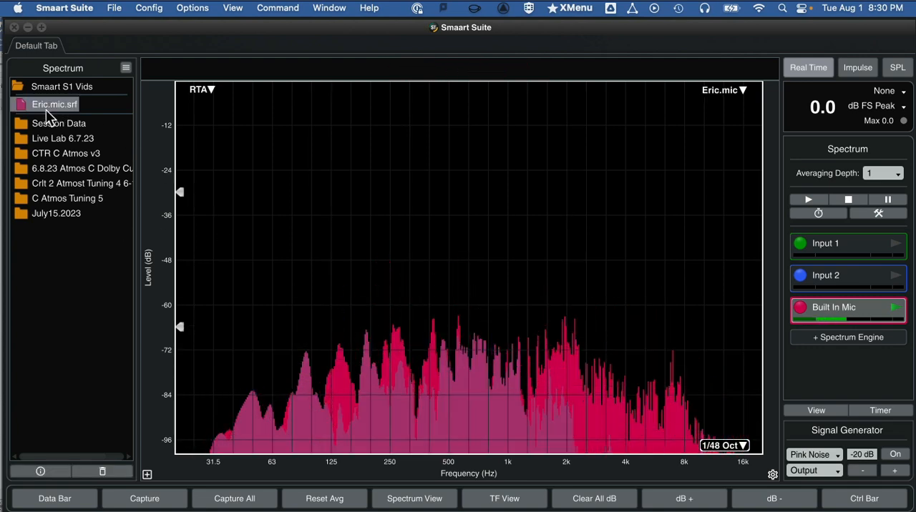
double_click(50, 105)
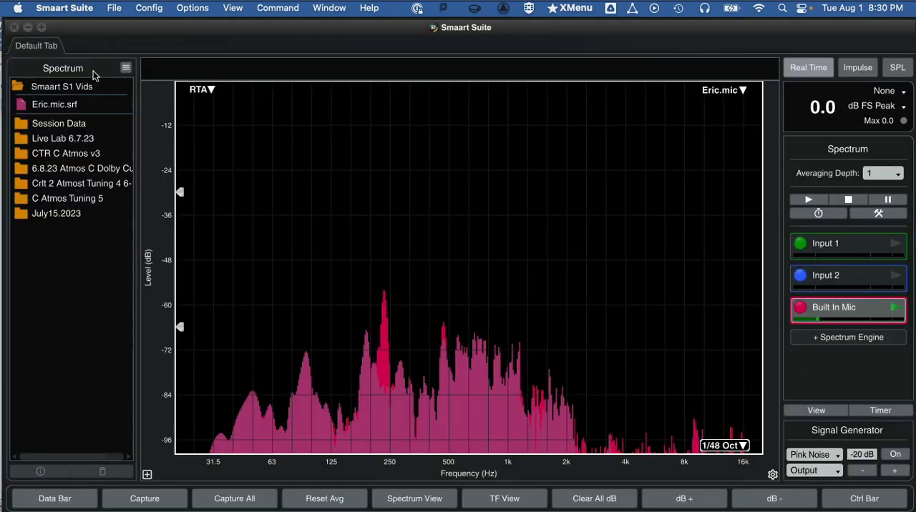
left_click(125, 69)
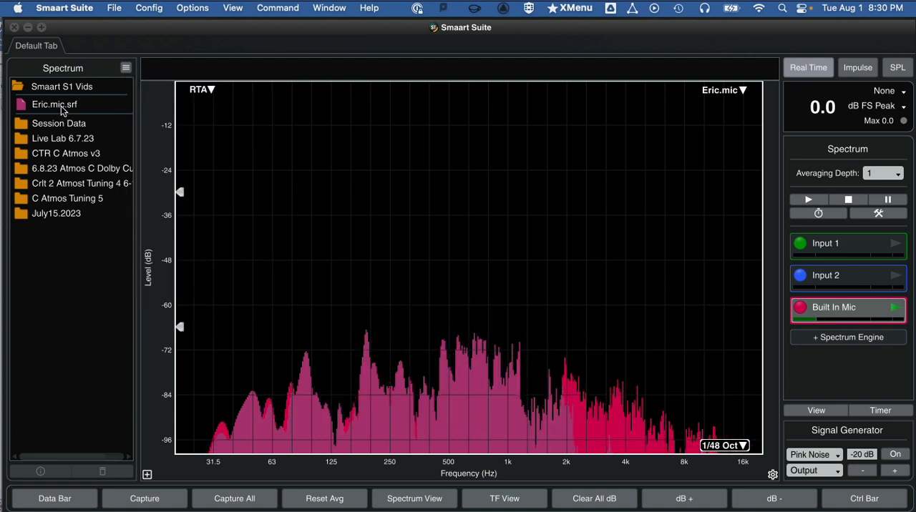
Recolour the stored Eric.mic trace green via its Info window and bring the live Built In Mic trace forward.
right_click(55, 105)
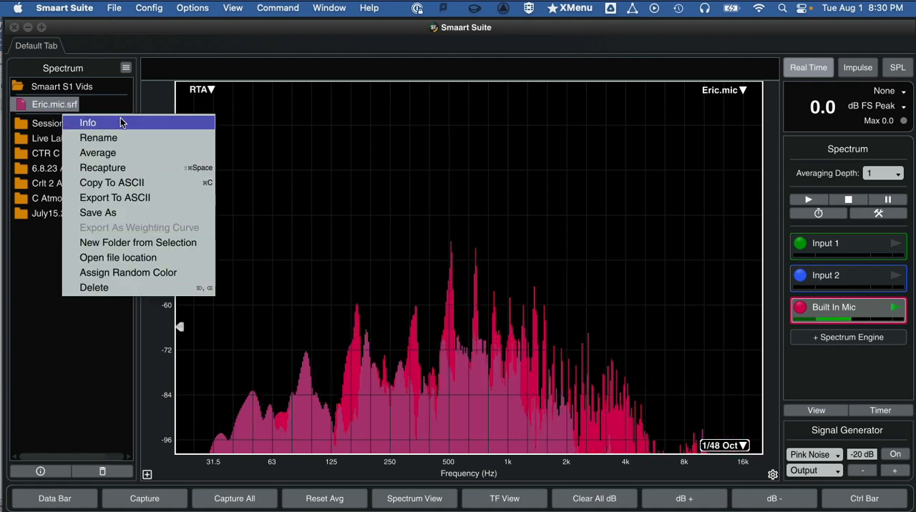
left_click(86, 123)
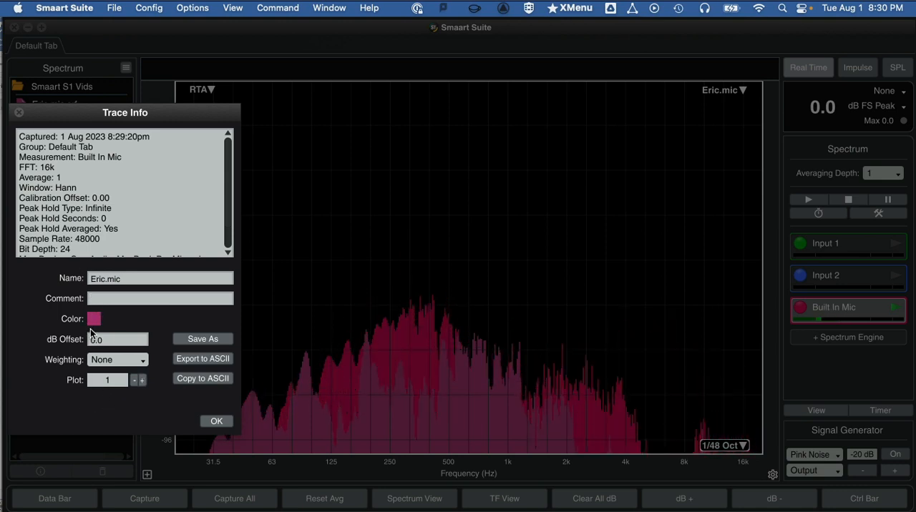
left_click(95, 319)
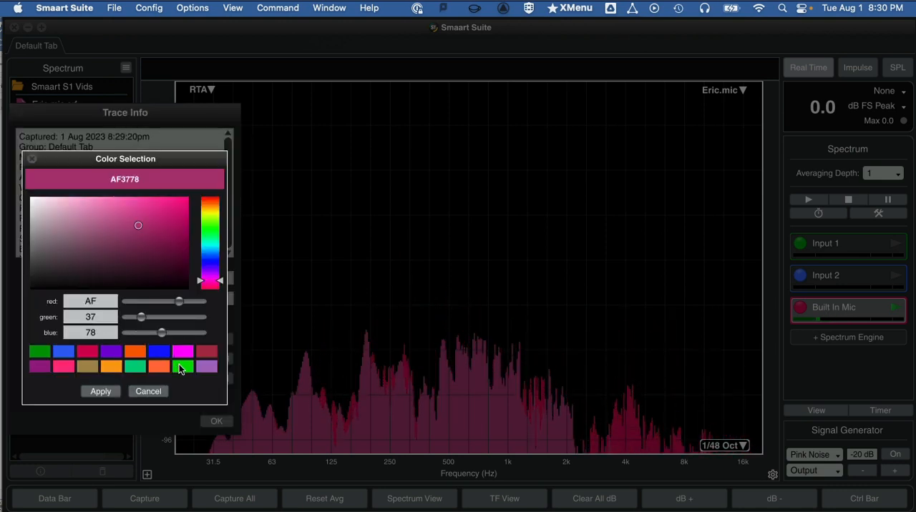
right_click(183, 366)
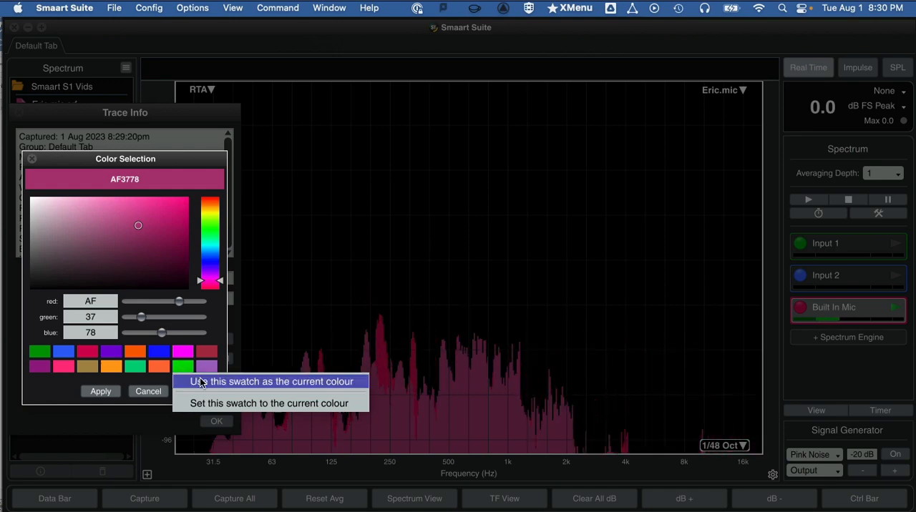
left_click(269, 380)
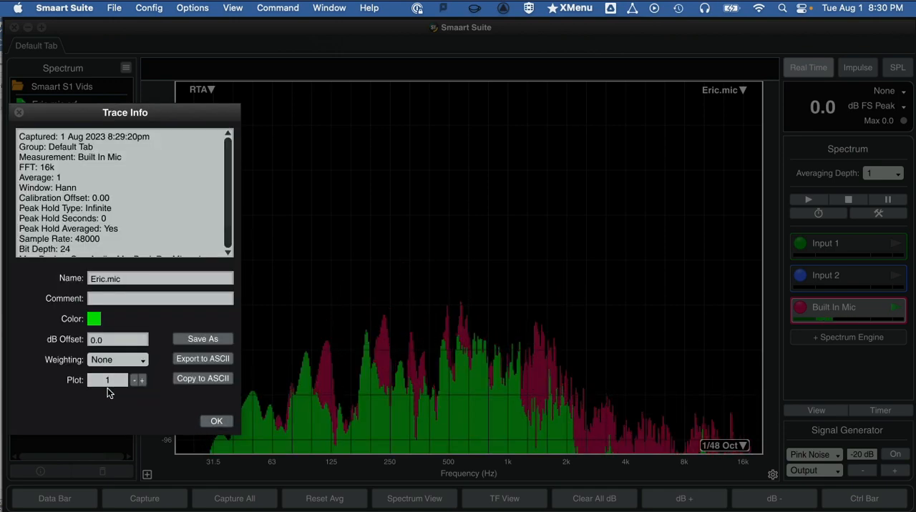
left_click(216, 421)
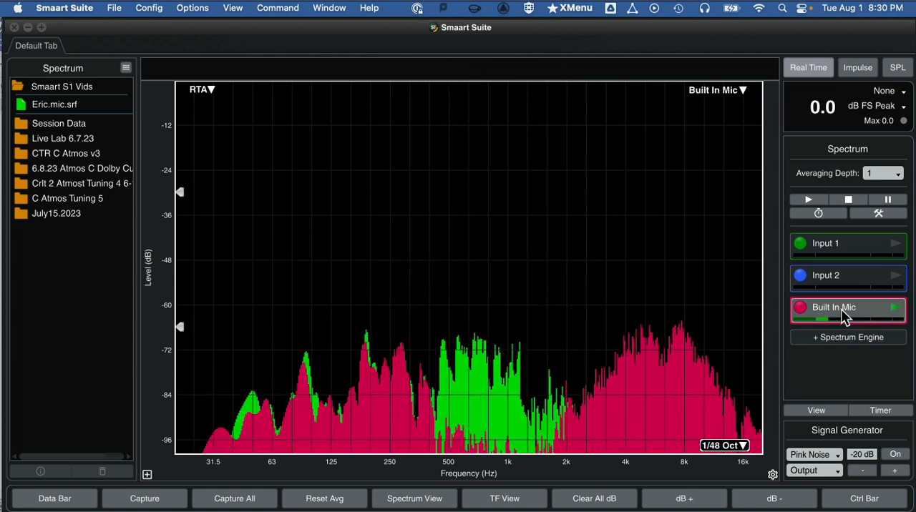
left_click(54, 105)
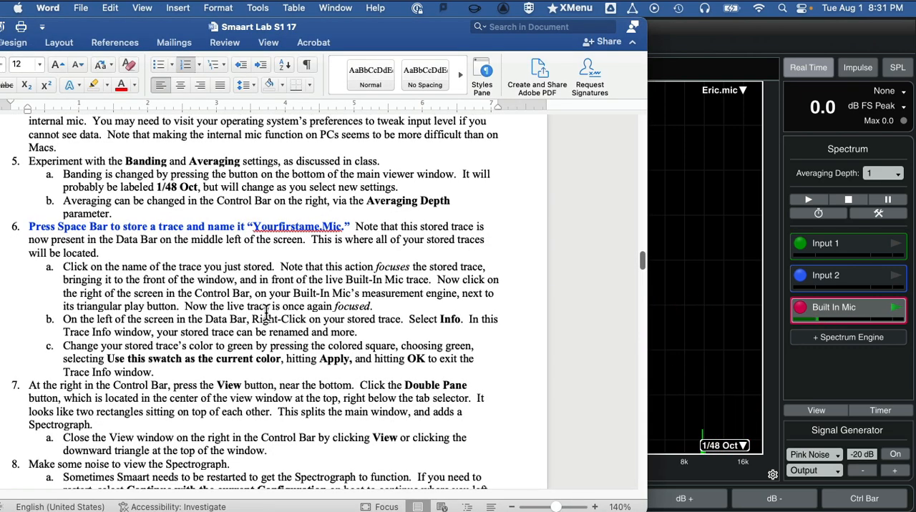
Scroll the Word handout down through the double-pane steps 7 and 8.
scroll("down", 3)
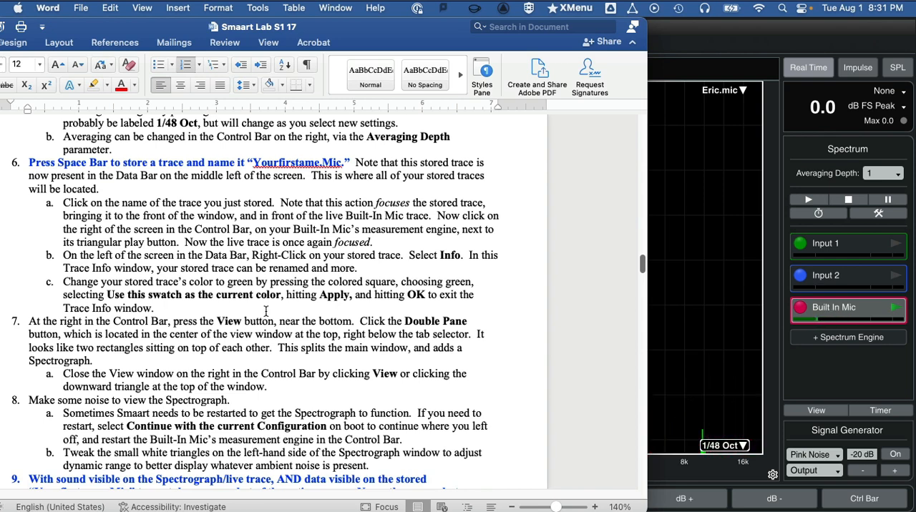
scroll("down", 3)
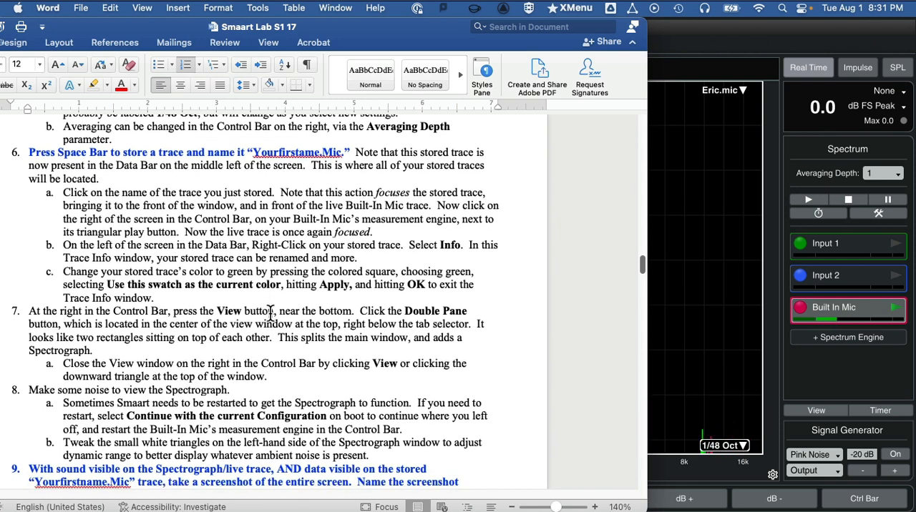
scroll("down", 3)
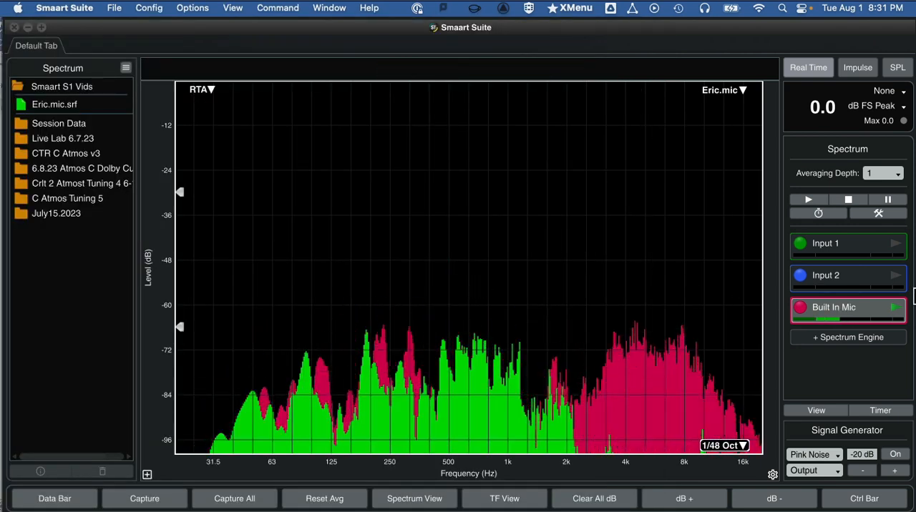
mouse_move(609, 392)
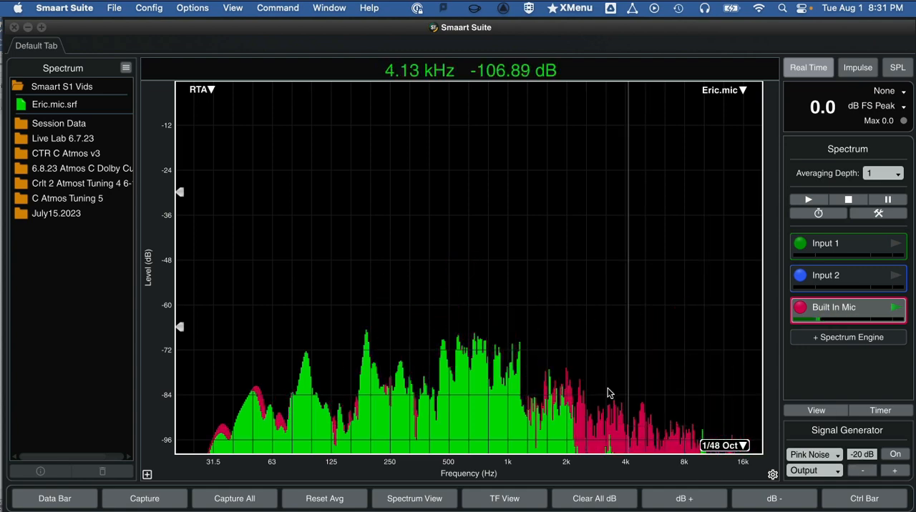
mouse_move(441, 358)
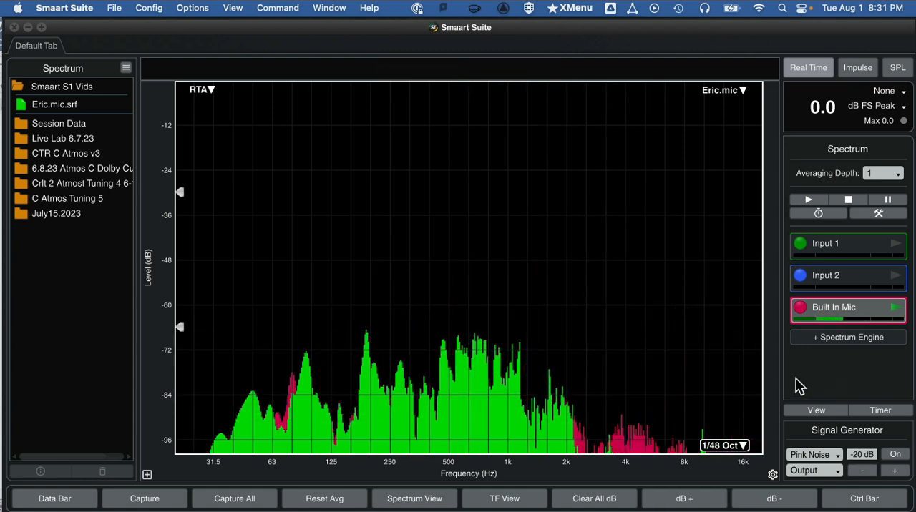
Show the View layout panel with its presets in the Control Bar.
left_click(815, 409)
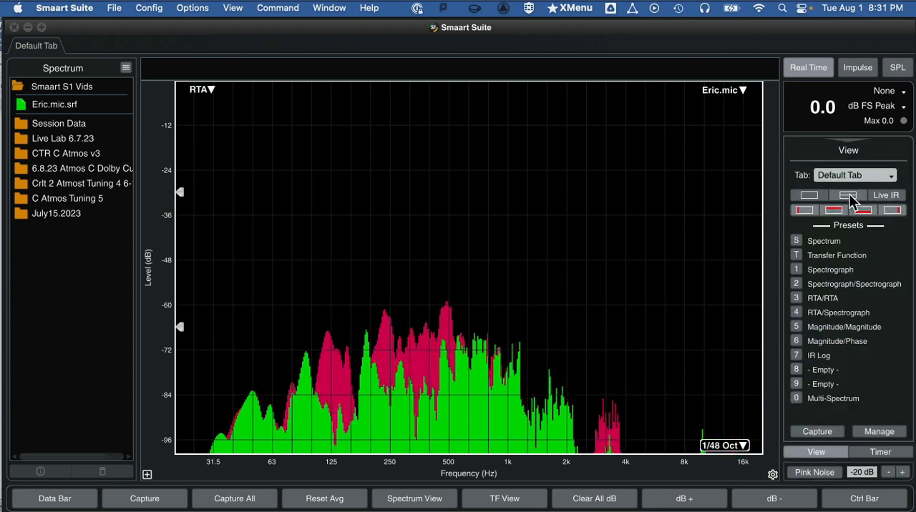
Switch to Double Pane layout and restart the Built In Mic engine so the spectrograph runs below the RTA.
left_click(847, 194)
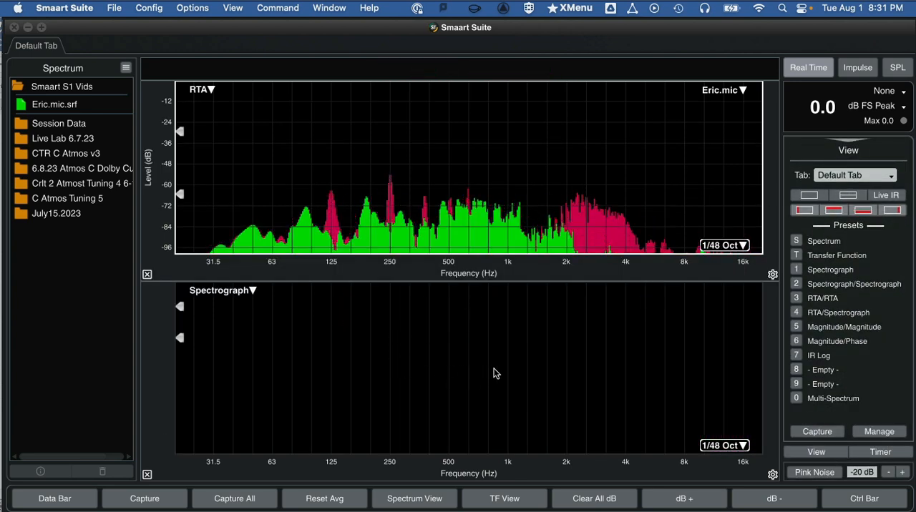
left_click(824, 240)
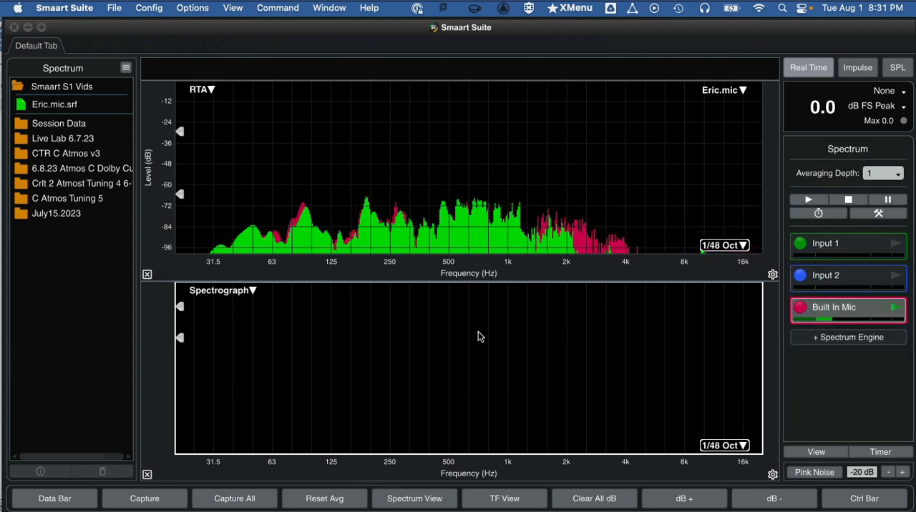
left_click(893, 306)
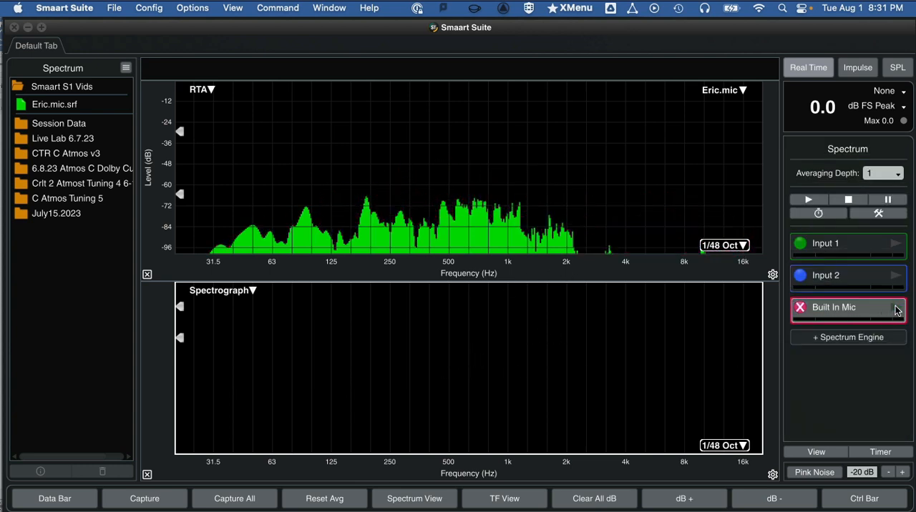
left_click(896, 306)
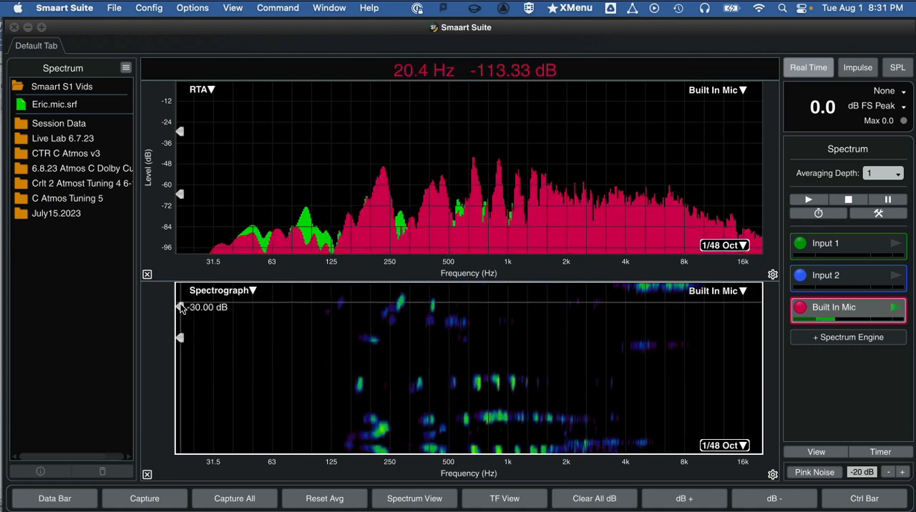
Drag the spectrograph's level triangles to tighten its dynamic range until ambient sound shows vividly.
left_click_drag(180, 306, 180, 366)
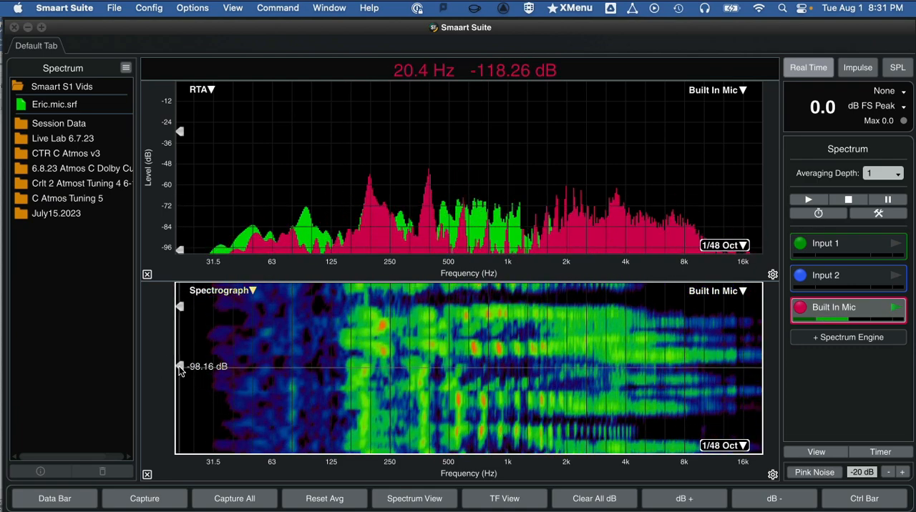
left_click_drag(181, 367, 181, 336)
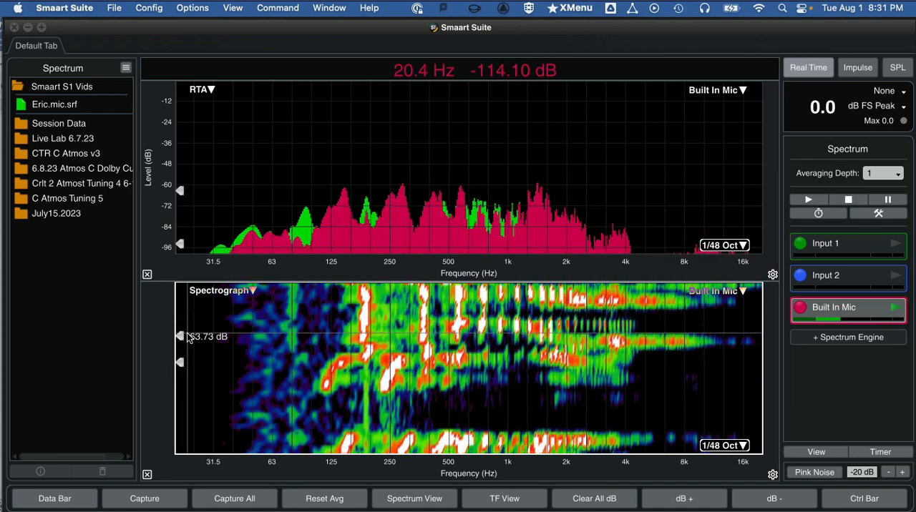
left_click_drag(180, 336, 180, 304)
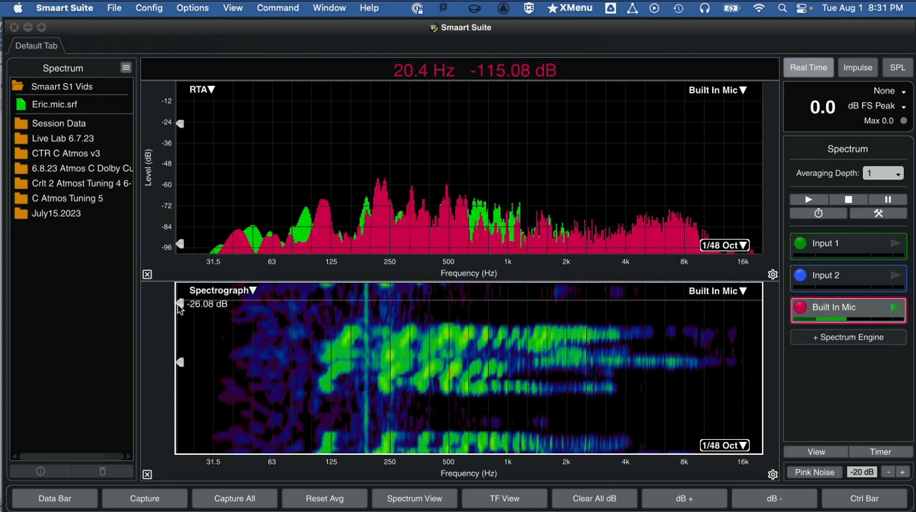
left_click_drag(180, 303, 181, 329)
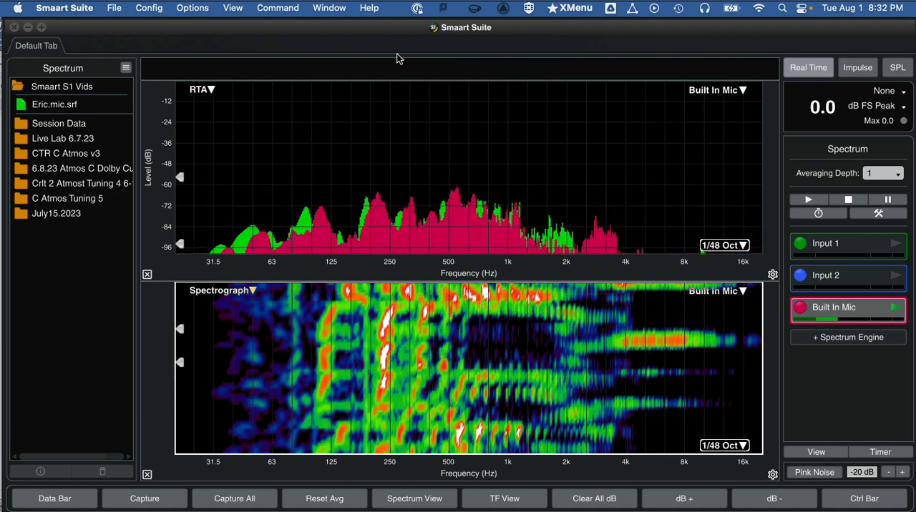
mouse_move(603, 361)
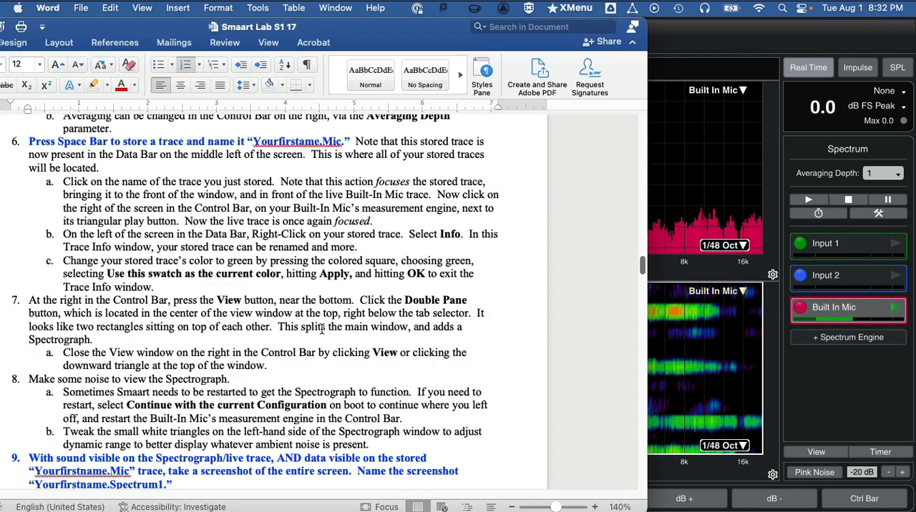
Read the screenshot step 9 in Word and focus the Smaart window ready for capture.
scroll("down", 3)
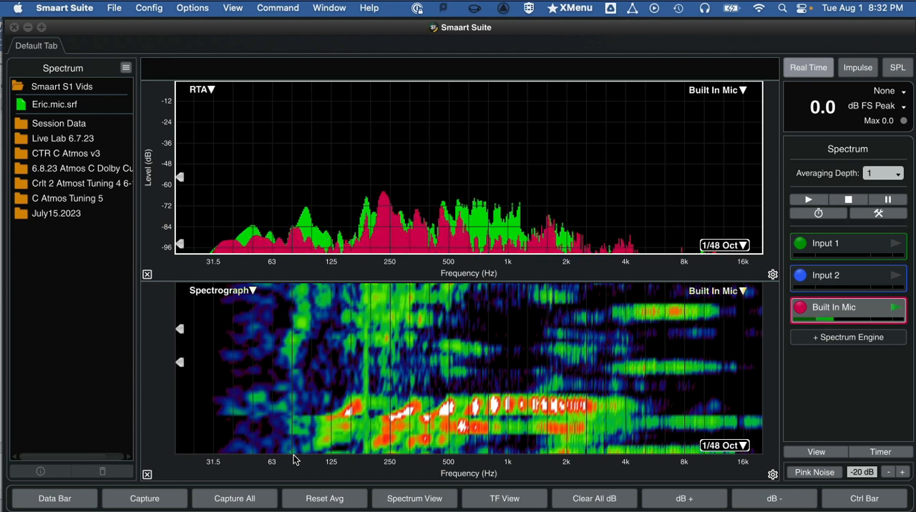
left_click(143, 498)
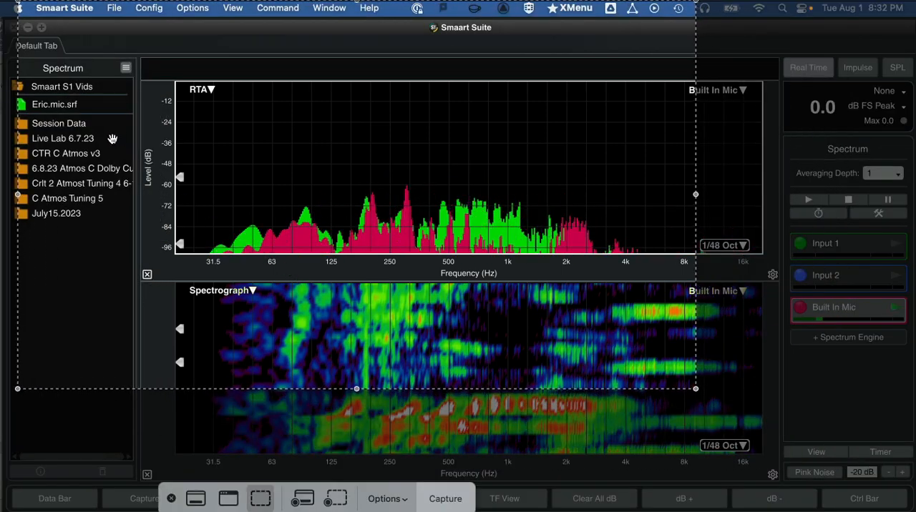